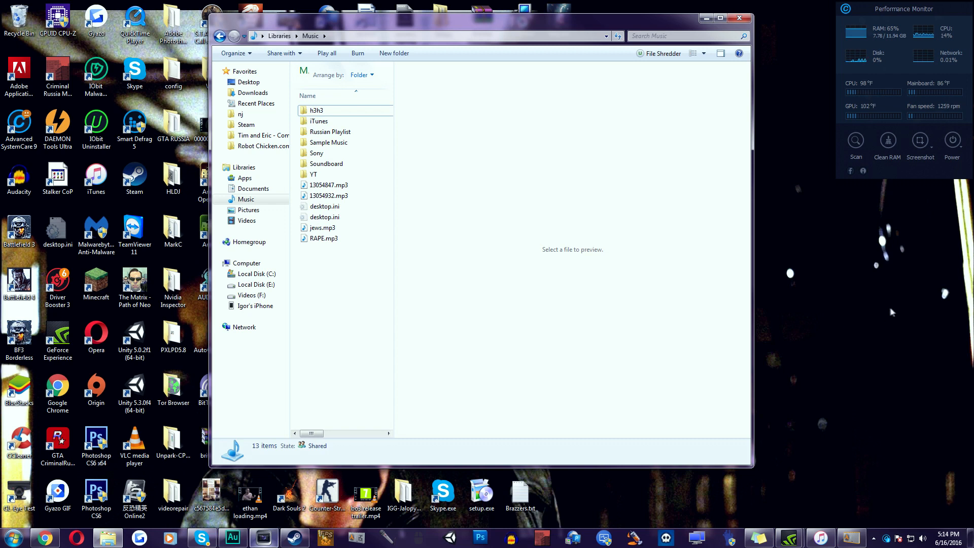
{"action": "mouse_move", "coordinate": [875, 322]}
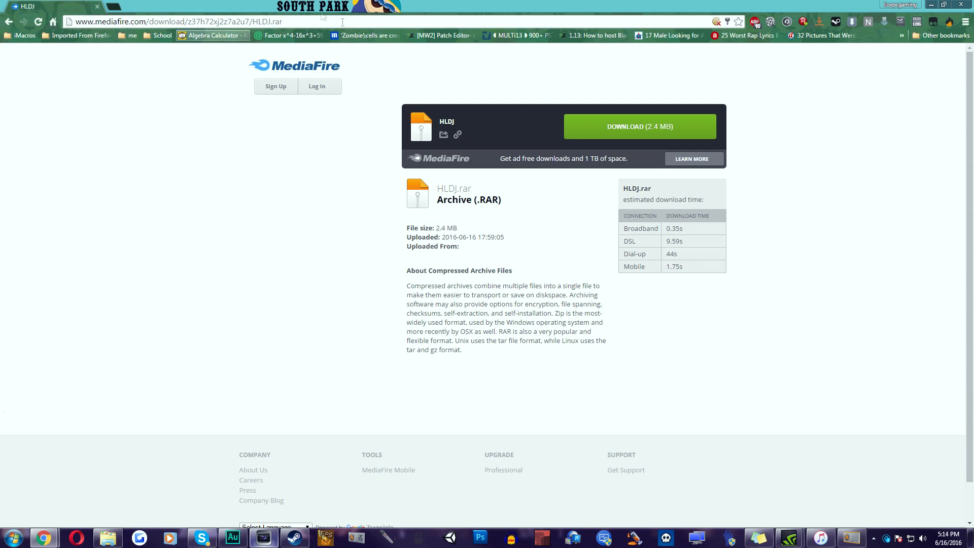
- Download the HLDJ.rar archive (2.4 MB) from its MediaFire page
{"action": "left_click", "coordinate": [639, 126]}
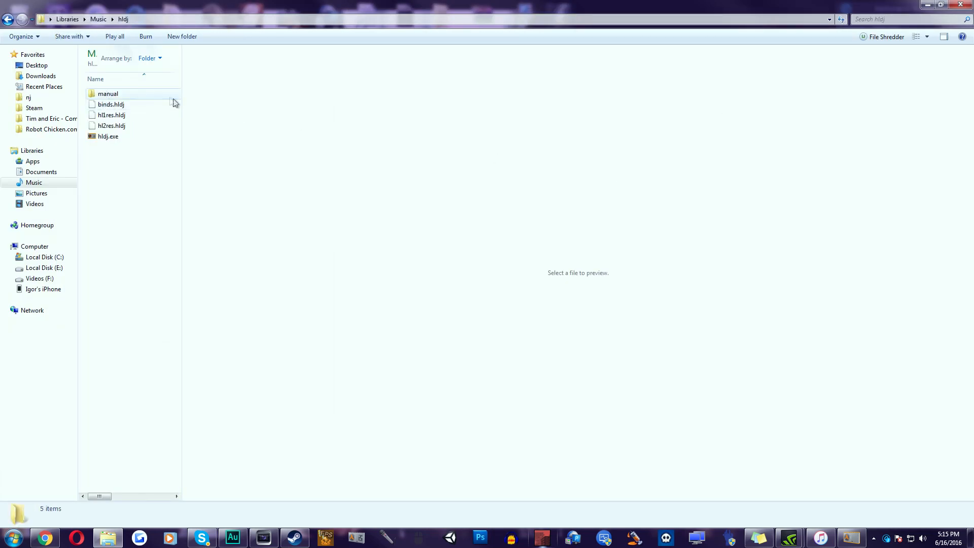
- Launch hldj.exe and select the csgo game profile
{"action": "double_click", "coordinate": [108, 136]}
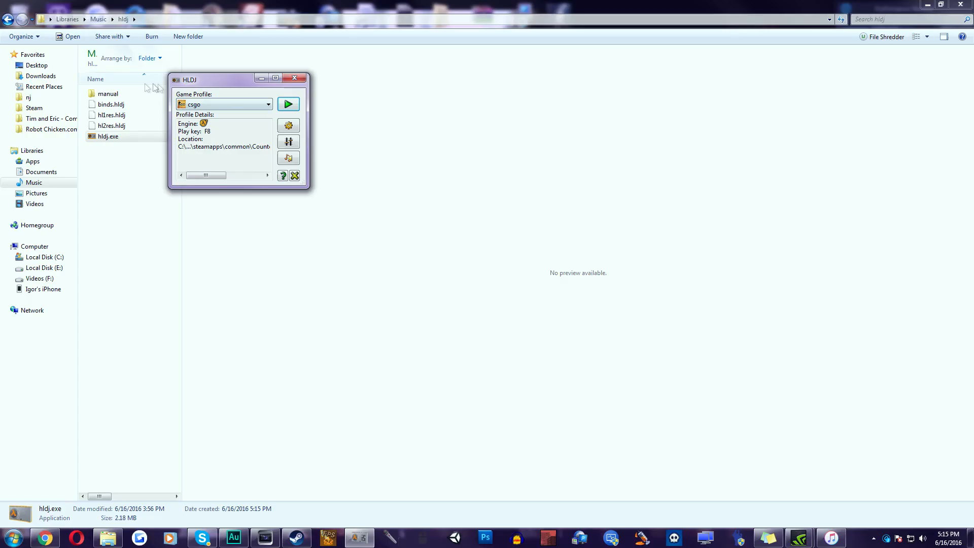
{"action": "left_click", "coordinate": [267, 104]}
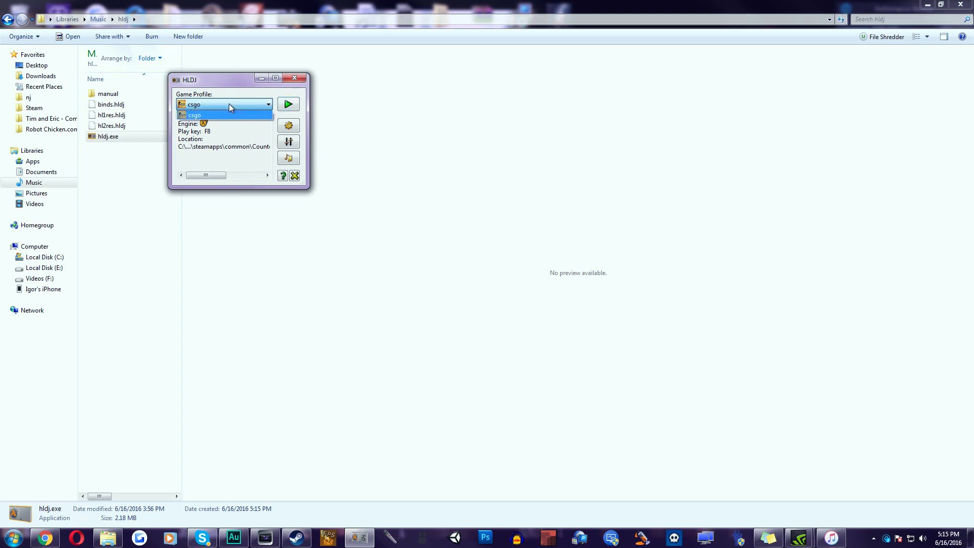
{"action": "left_click", "coordinate": [195, 115]}
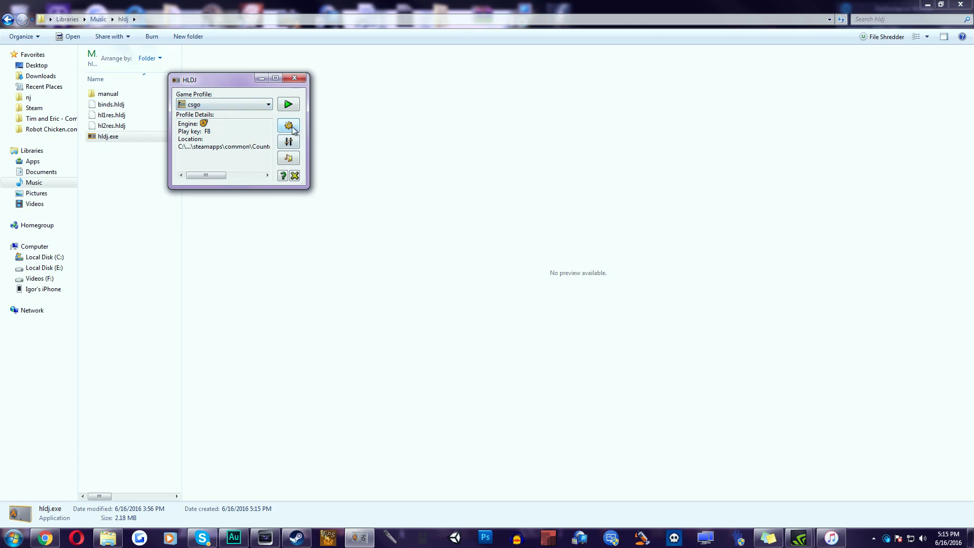
- Add a new game profile keeping play key F8 and the Soundboard audio directory
{"action": "left_click", "coordinate": [288, 126]}
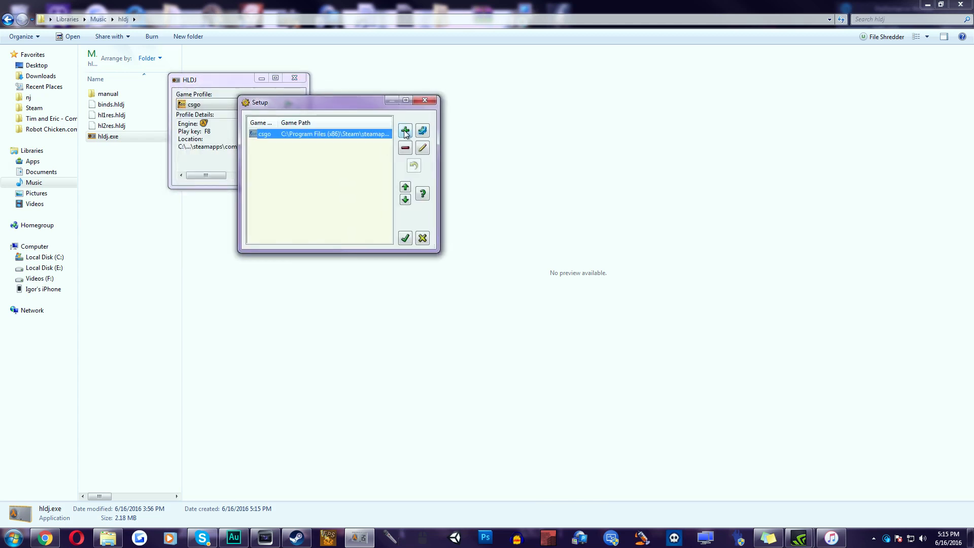
{"action": "left_click", "coordinate": [405, 130]}
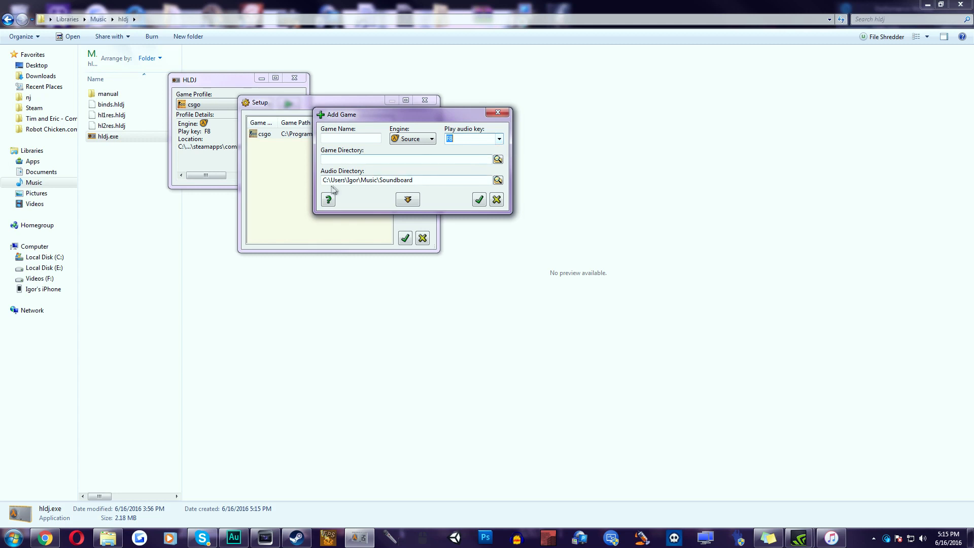
{"action": "double_click", "coordinate": [354, 181]}
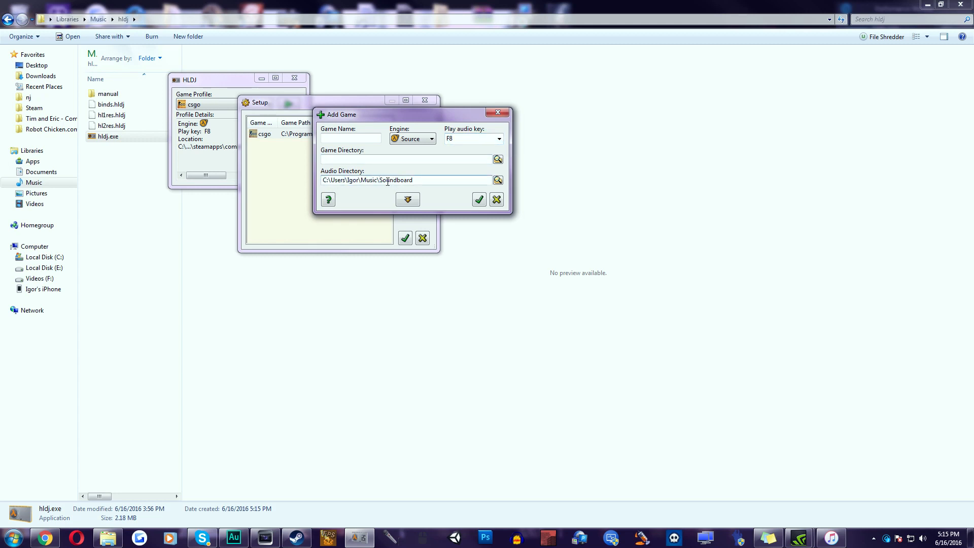
{"action": "double_click", "coordinate": [395, 181]}
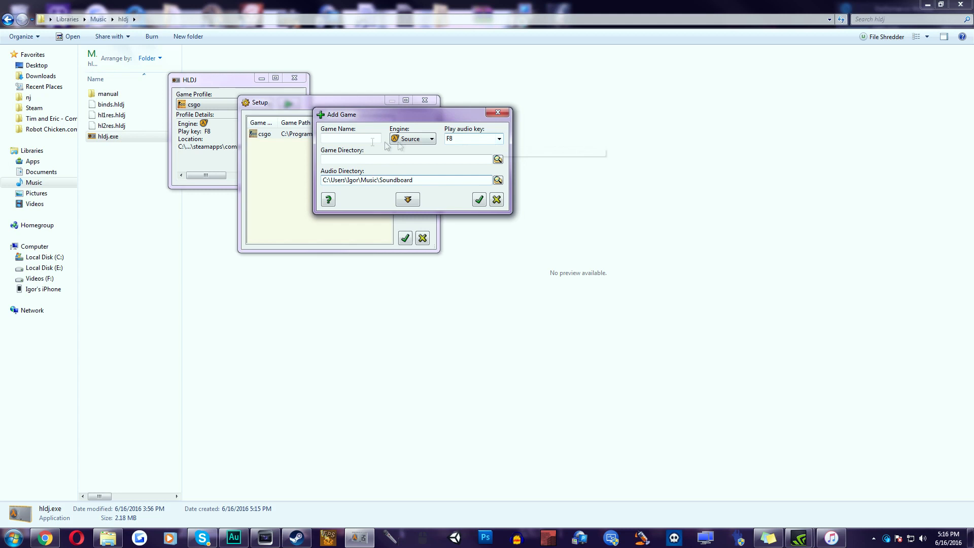
{"action": "left_click", "coordinate": [350, 138]}
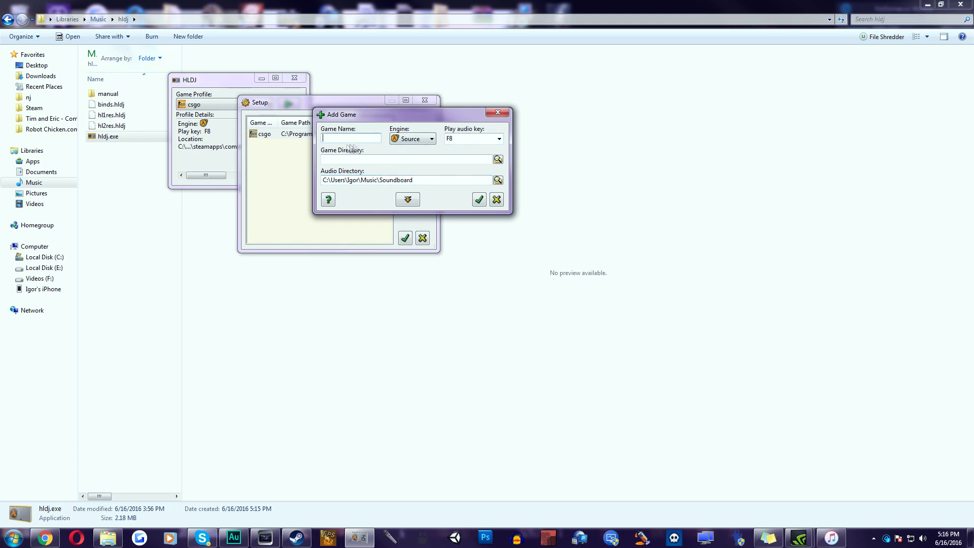
{"action": "mouse_move", "coordinate": [436, 158]}
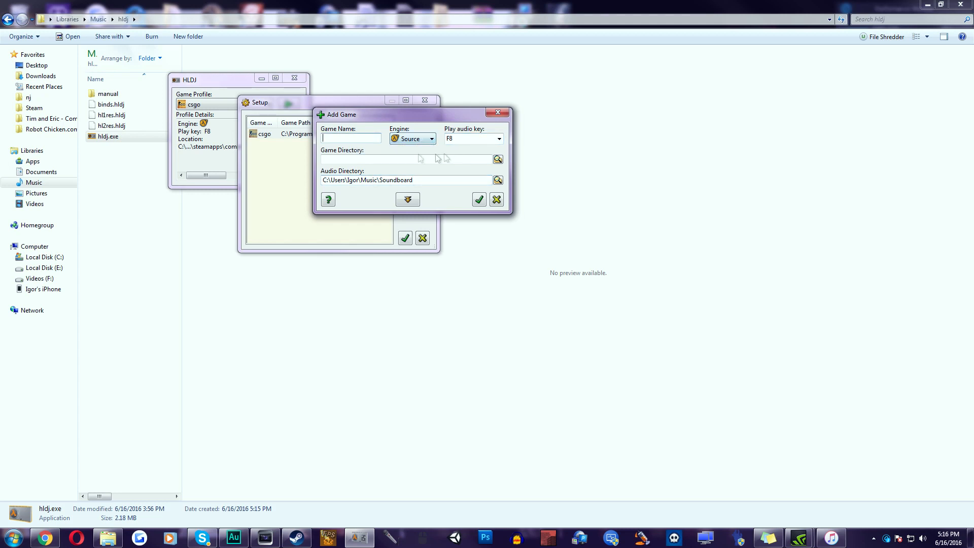
- Browse the game directory to the Counter-Strike Global Offensive\csgo folder
{"action": "left_click", "coordinate": [497, 159]}
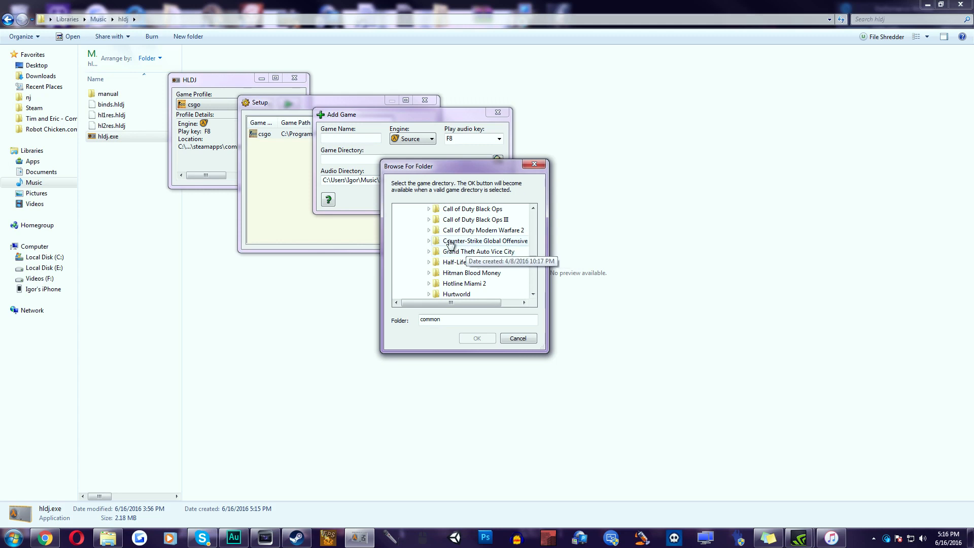
{"action": "left_click", "coordinate": [425, 241]}
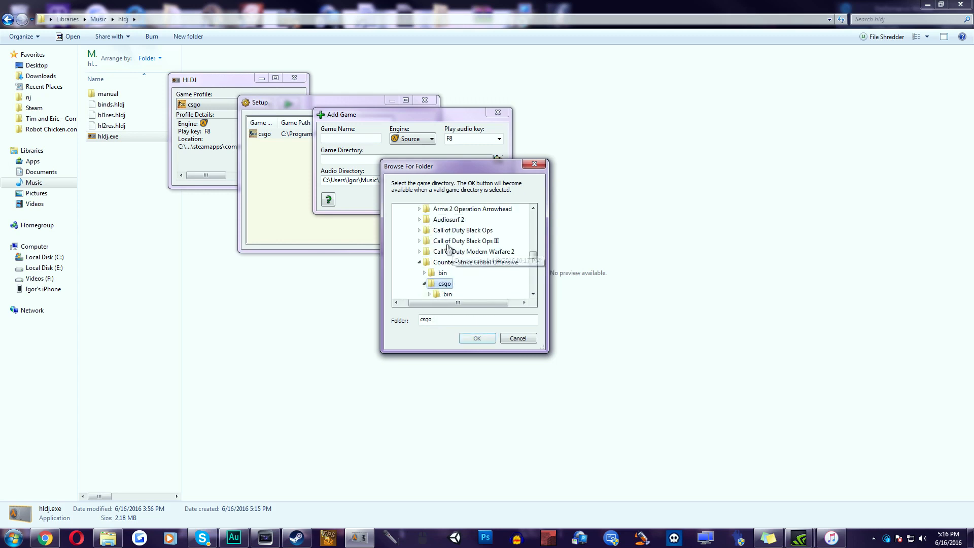
{"action": "left_click", "coordinate": [477, 338]}
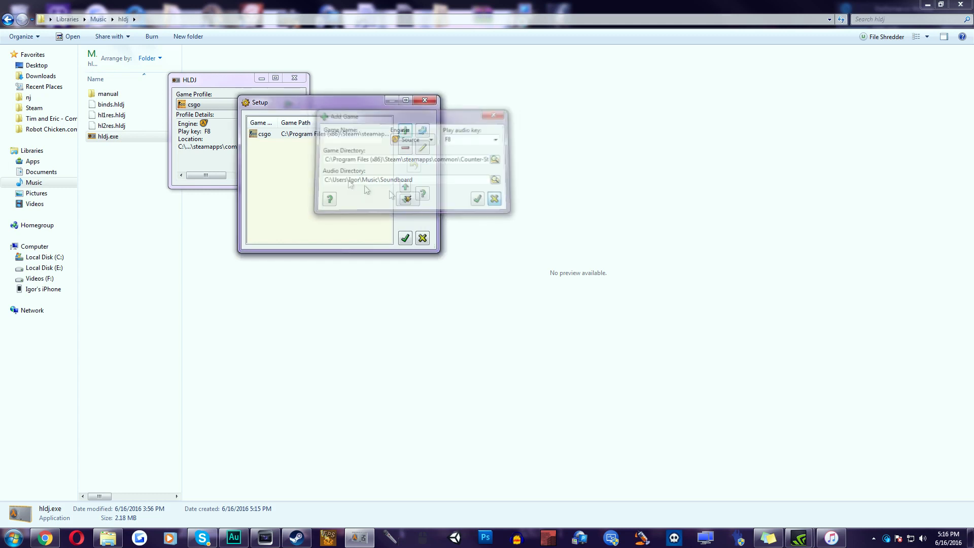
- Confirm the new profile settings and return to HLDJ's main window
{"action": "left_click", "coordinate": [493, 115]}
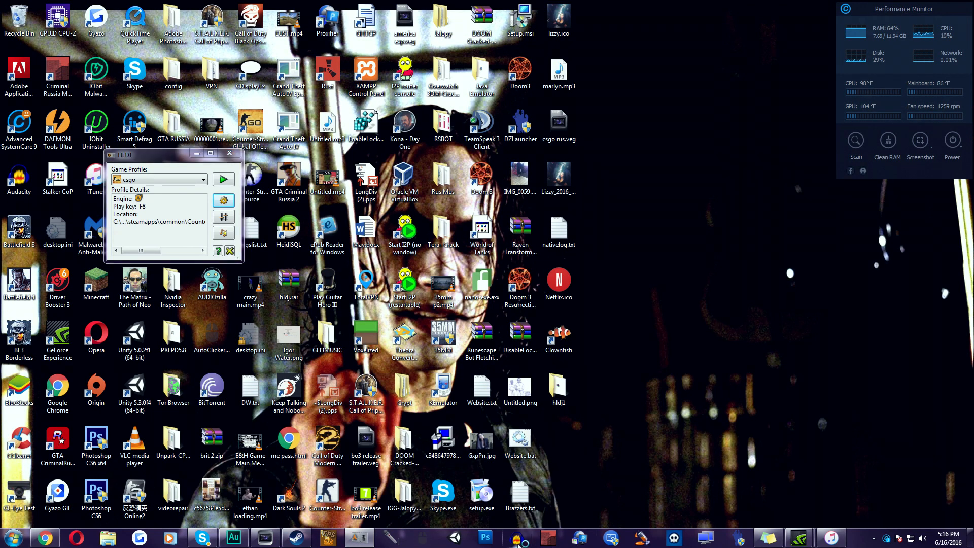
{"action": "left_click", "coordinate": [517, 537]}
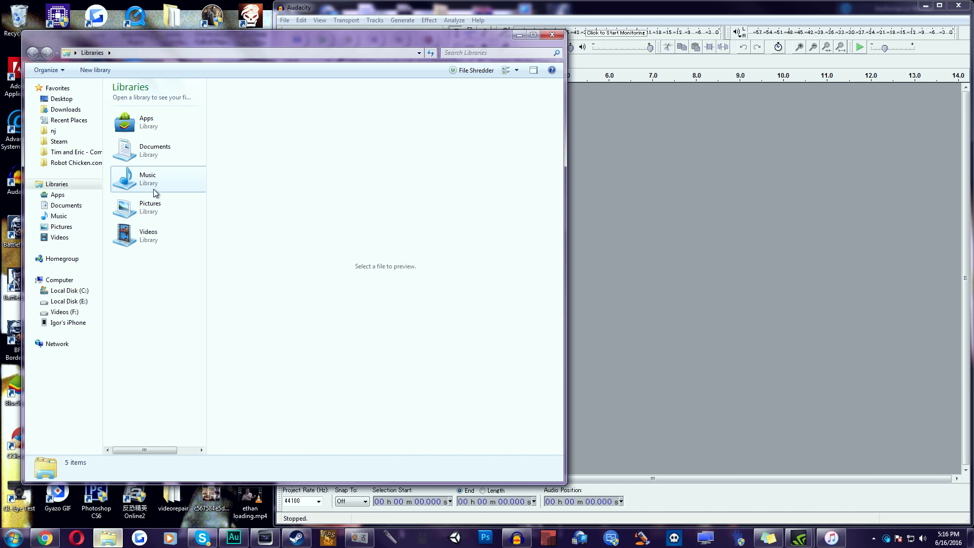
- Browse Music to the h3h3 folder and pick Biggie Smalls - Hypnotize (1).wav for Audacity
{"action": "double_click", "coordinate": [148, 179]}
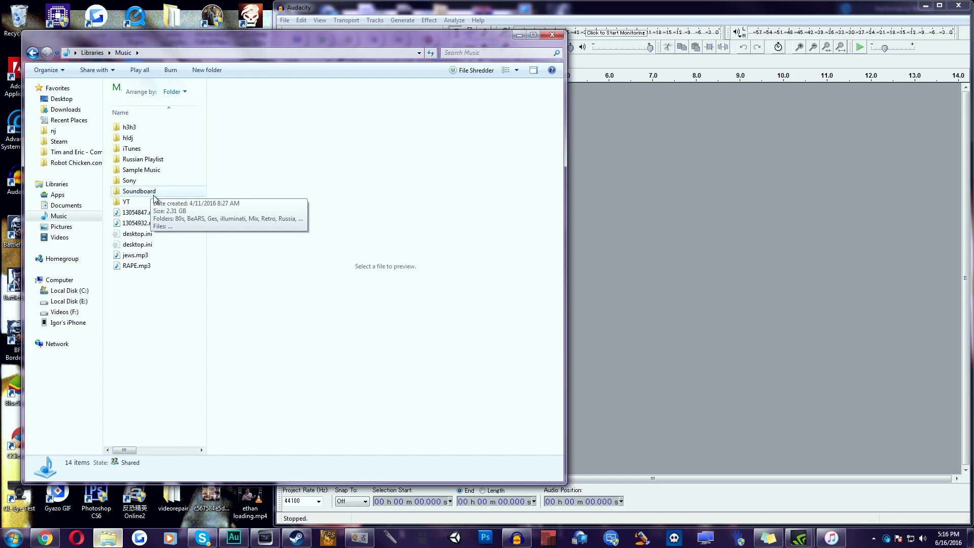
{"action": "double_click", "coordinate": [139, 191]}
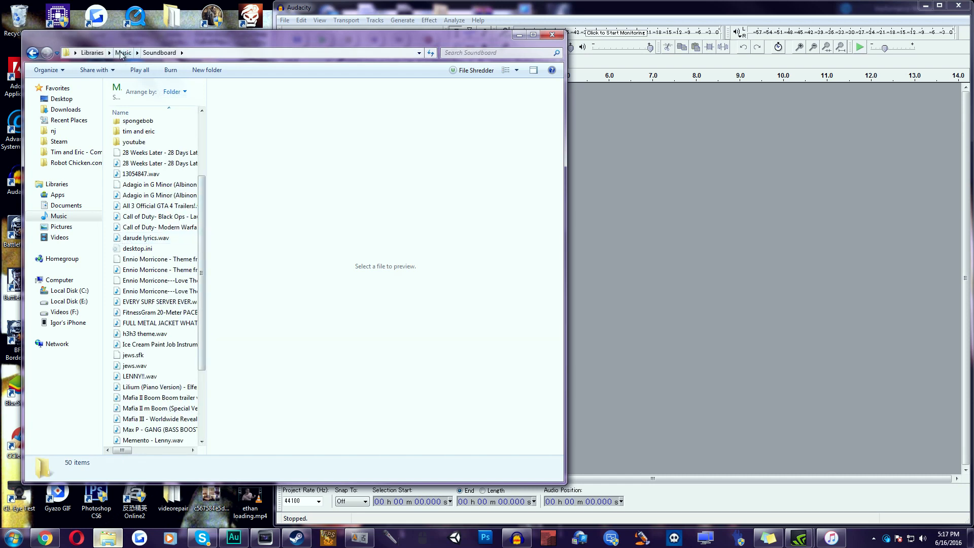
{"action": "left_click", "coordinate": [122, 52]}
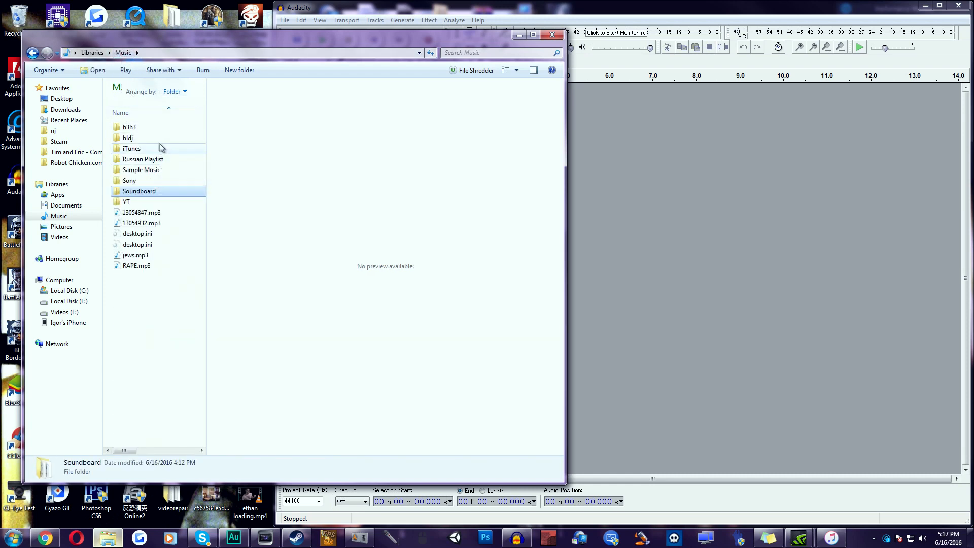
{"action": "double_click", "coordinate": [129, 127]}
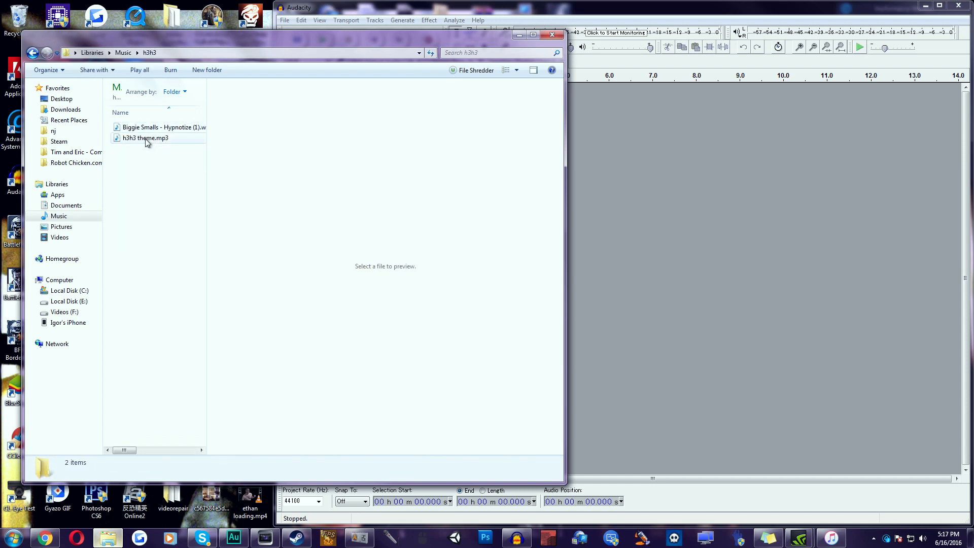
{"action": "left_click", "coordinate": [162, 127]}
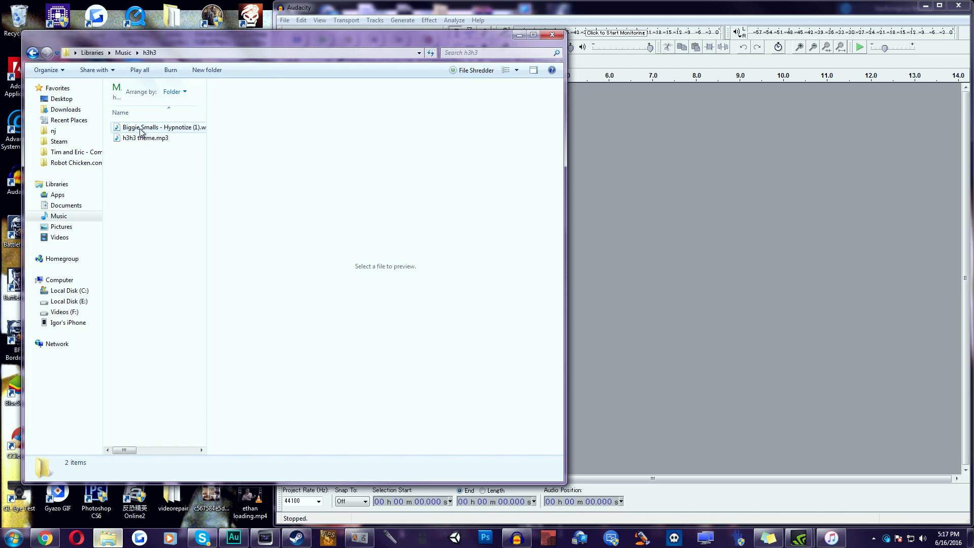
{"action": "left_click", "coordinate": [162, 128]}
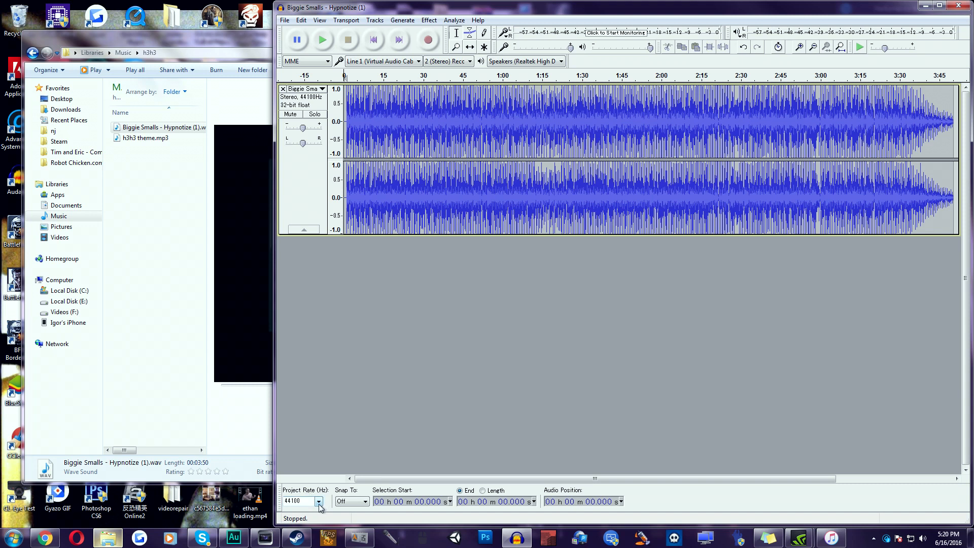
- Change the project rate from 44100 to 22050 Hz
{"action": "left_click", "coordinate": [318, 501]}
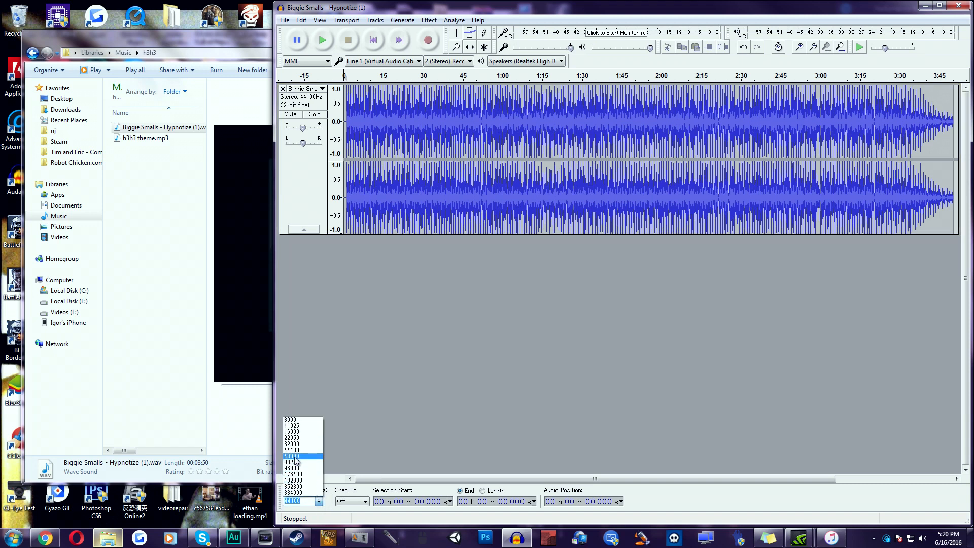
{"action": "mouse_move", "coordinate": [297, 438]}
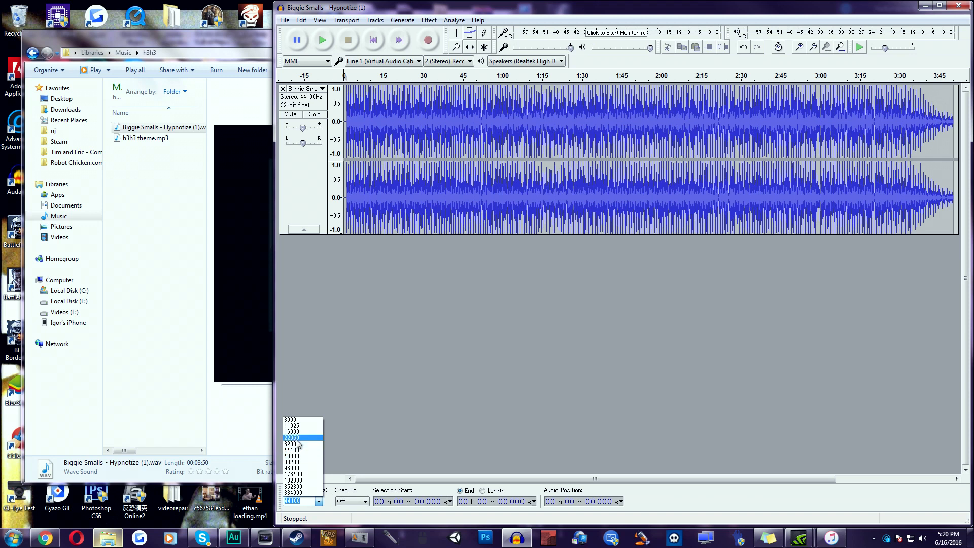
{"action": "left_click", "coordinate": [294, 439]}
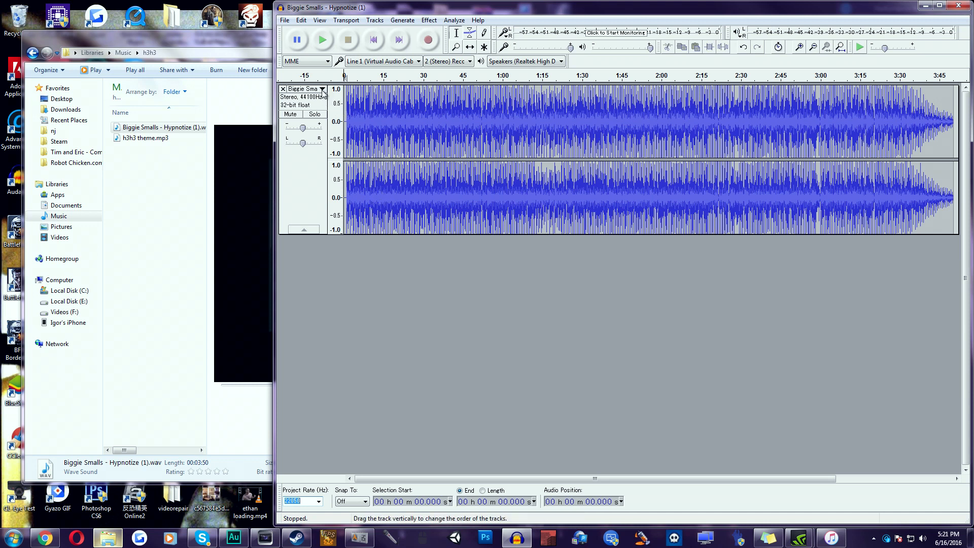
- Split the stereo track to mono and mix and render it into a single track
{"action": "left_click", "coordinate": [322, 90]}
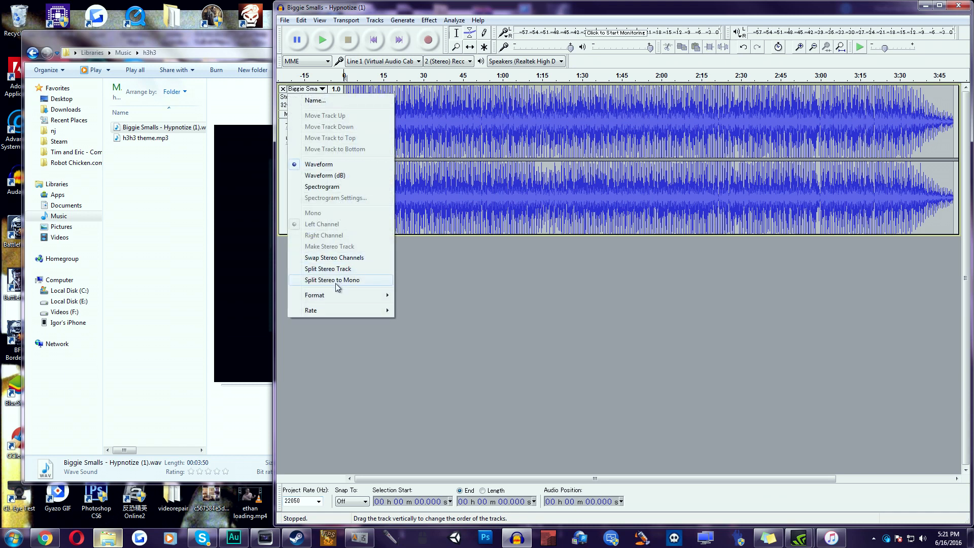
{"action": "left_click", "coordinate": [330, 280]}
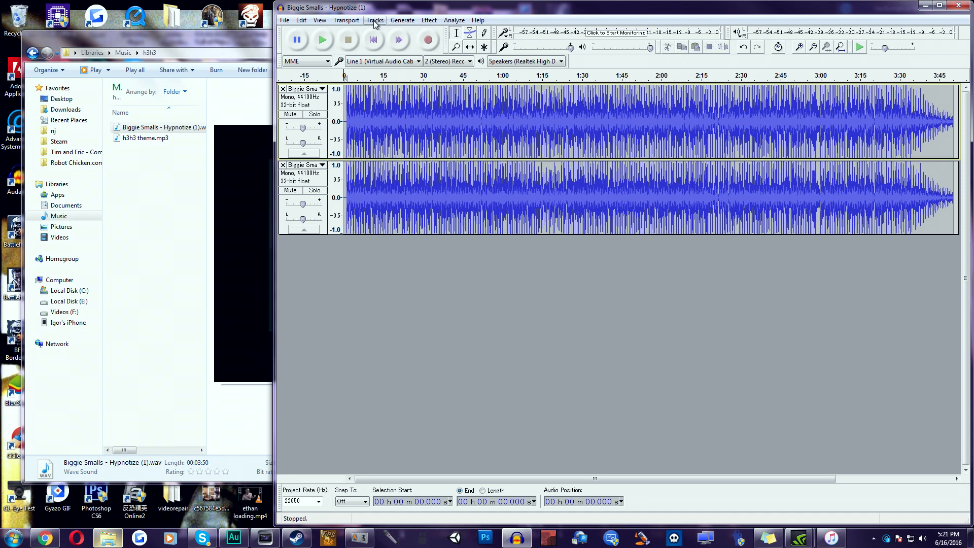
{"action": "left_click", "coordinate": [374, 20]}
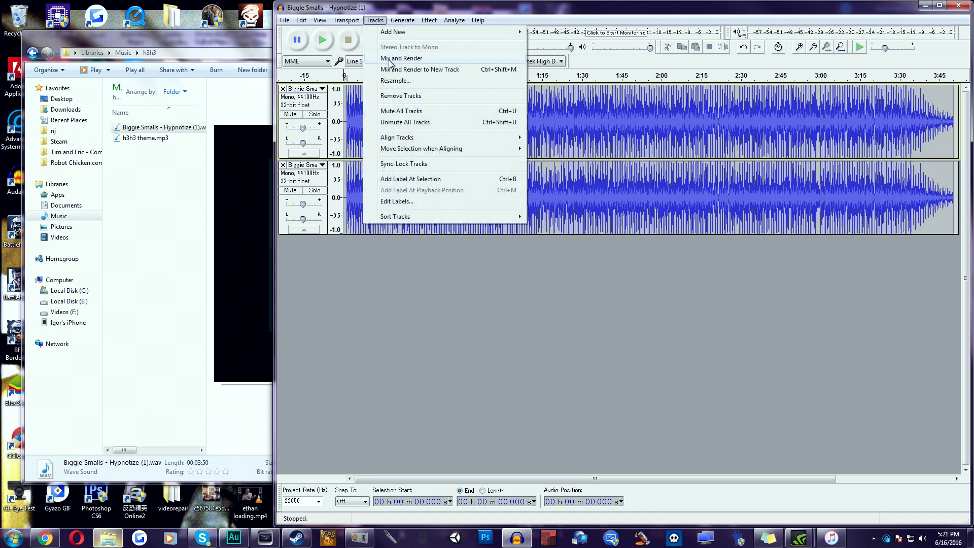
{"action": "left_click", "coordinate": [402, 58]}
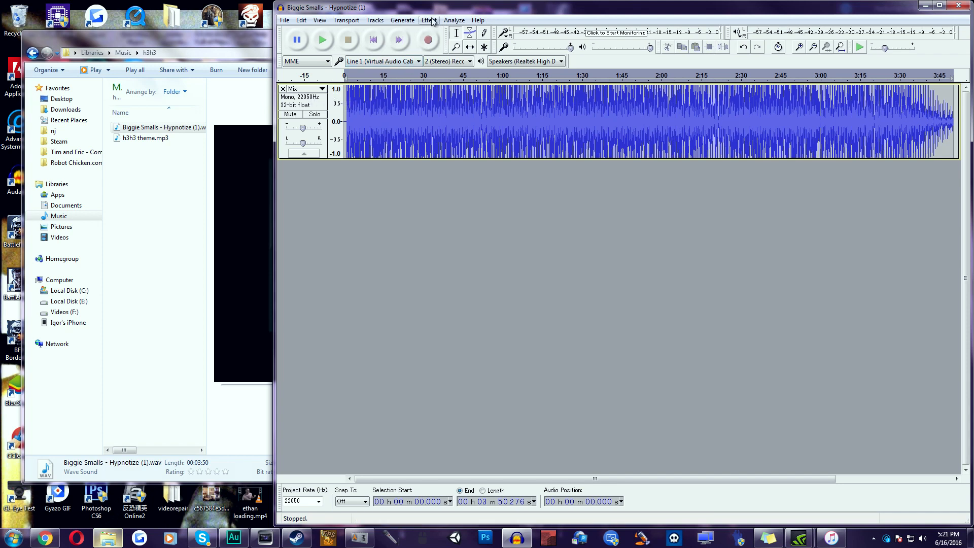
- Apply an Equalization curve boosting frequencies above about 150 Hz by roughly 3 dB
{"action": "left_click", "coordinate": [428, 20]}
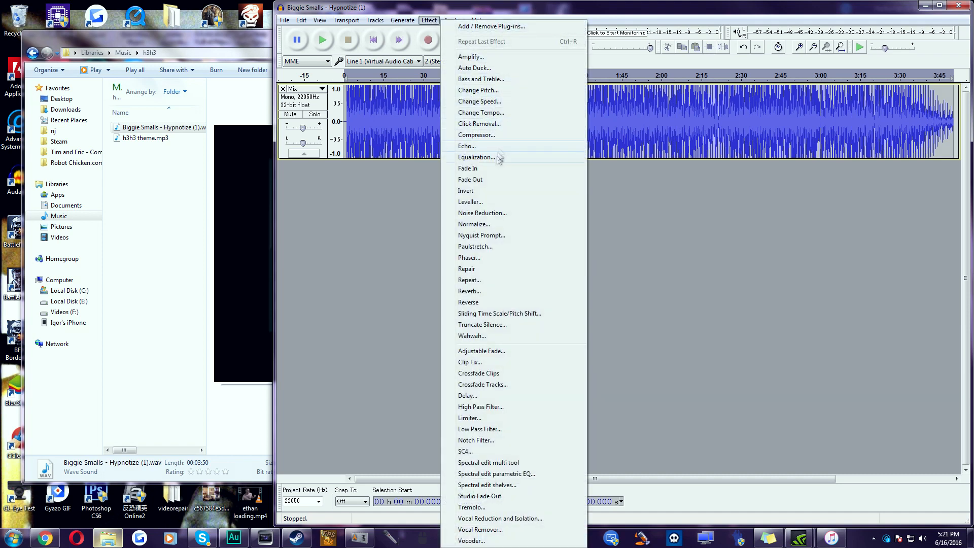
{"action": "left_click", "coordinate": [477, 157]}
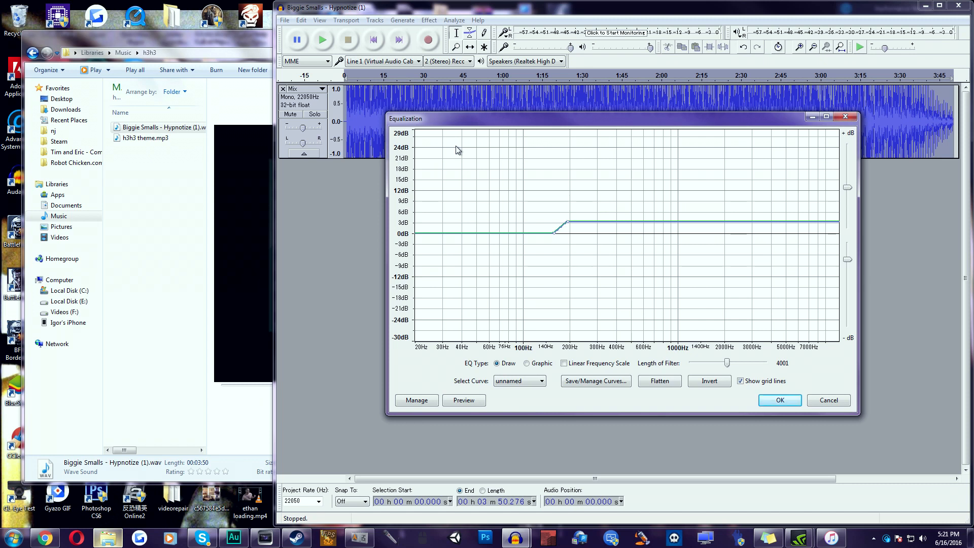
{"action": "mouse_move", "coordinate": [526, 183]}
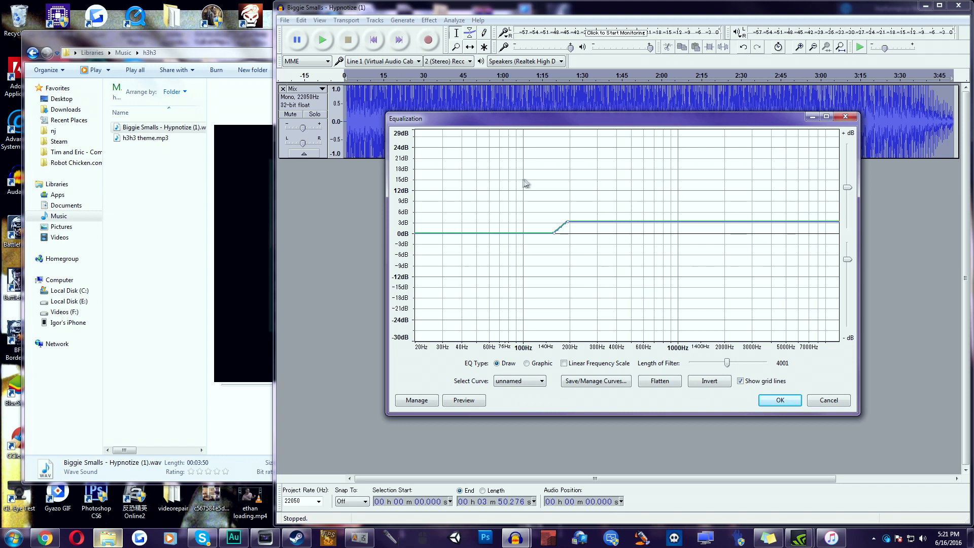
{"action": "mouse_move", "coordinate": [565, 245]}
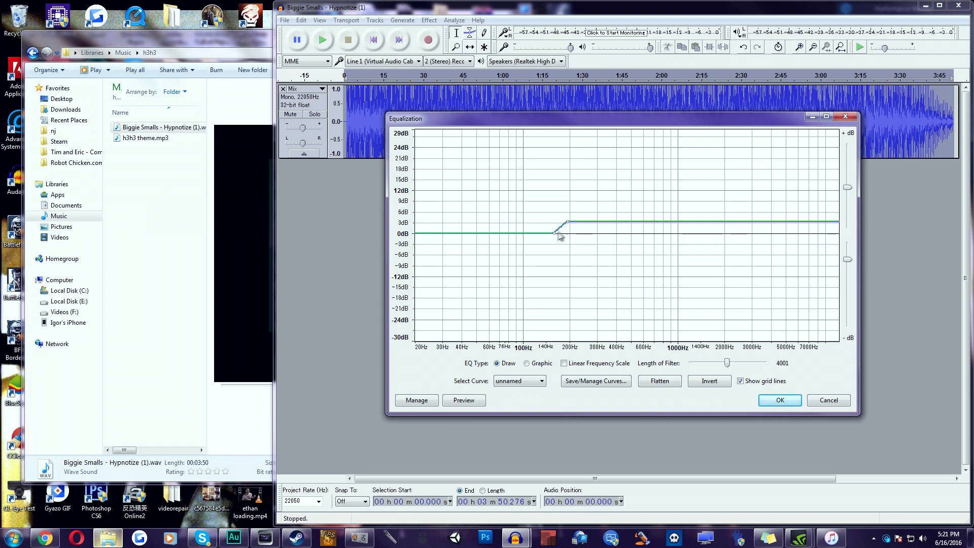
{"action": "mouse_move", "coordinate": [557, 241]}
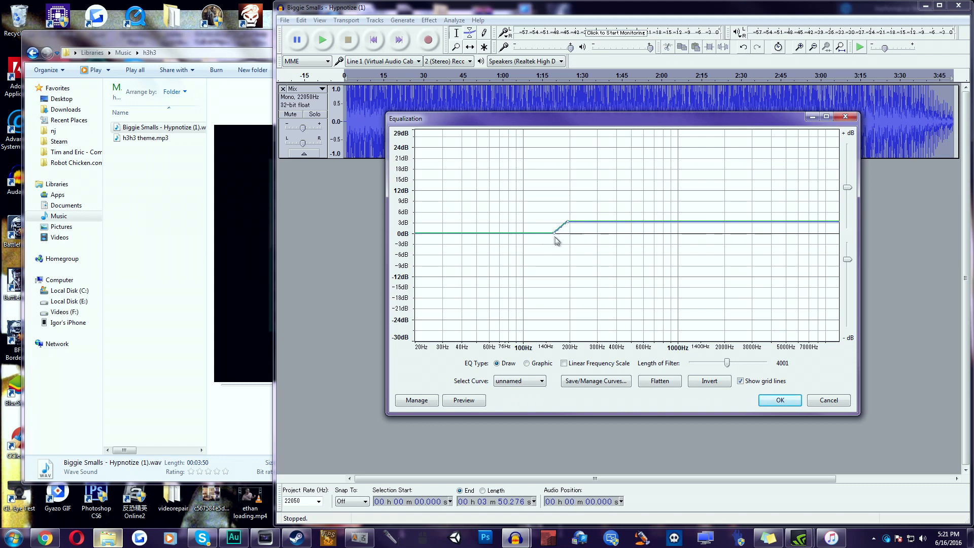
{"action": "mouse_move", "coordinate": [556, 237]}
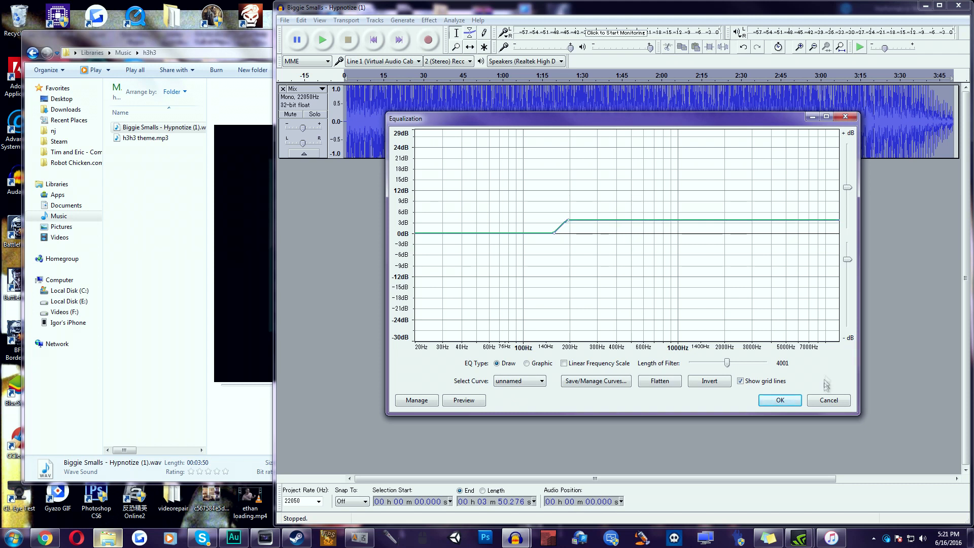
{"action": "left_click", "coordinate": [778, 399]}
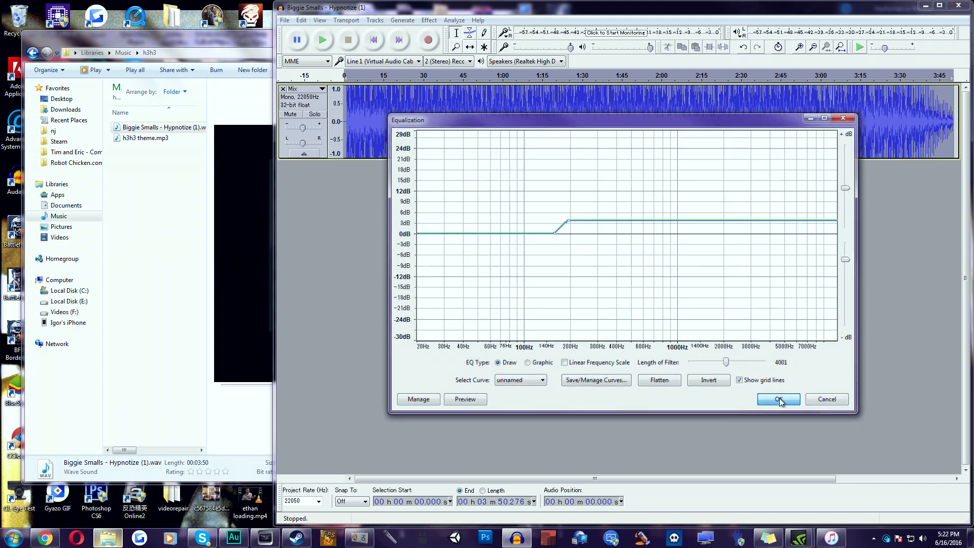
{"action": "left_click", "coordinate": [778, 399]}
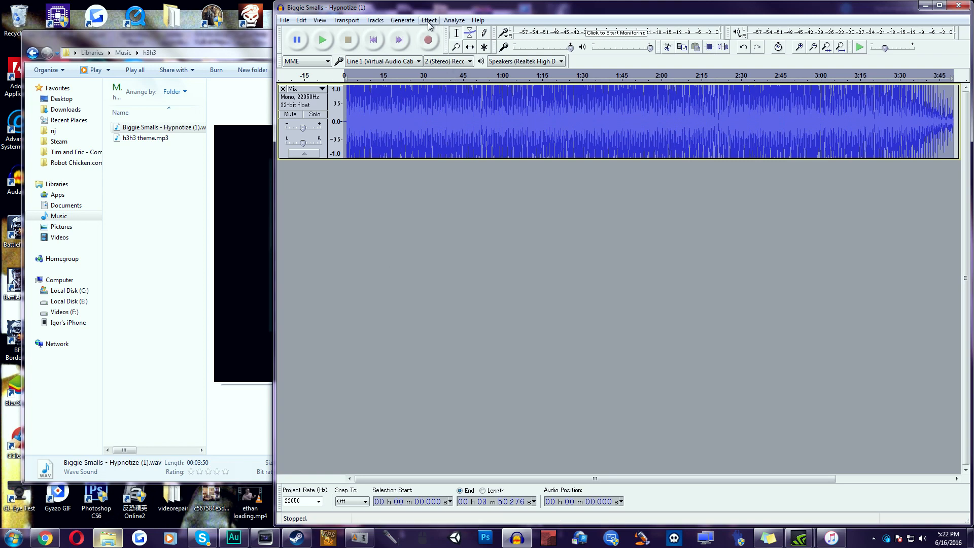
- Normalize the mono track to a 0.0 dB maximum amplitude
{"action": "left_click", "coordinate": [428, 20]}
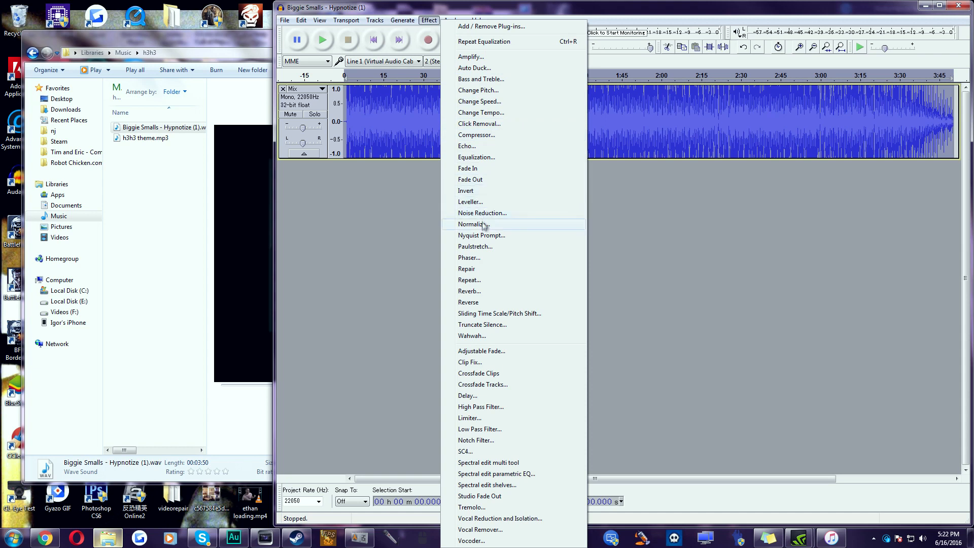
{"action": "left_click", "coordinate": [473, 223]}
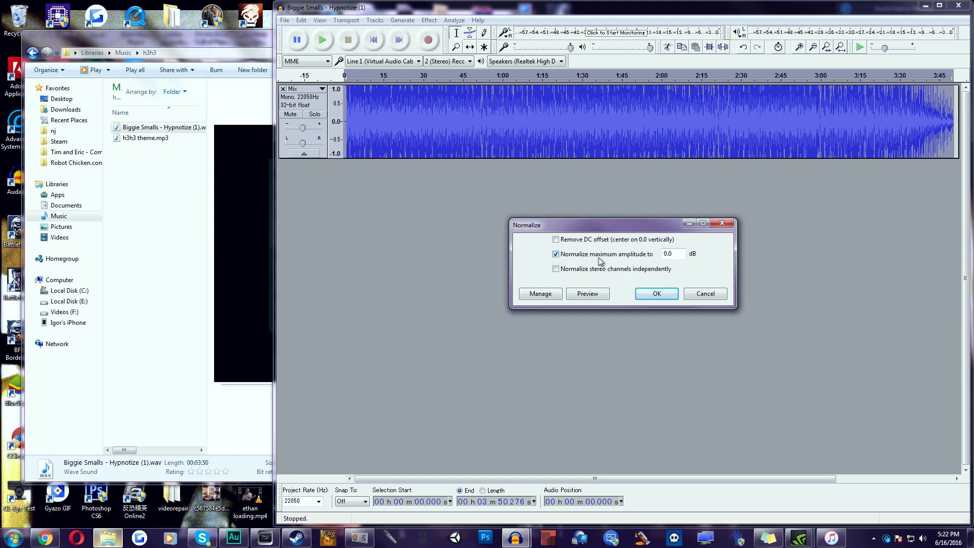
{"action": "mouse_move", "coordinate": [579, 261]}
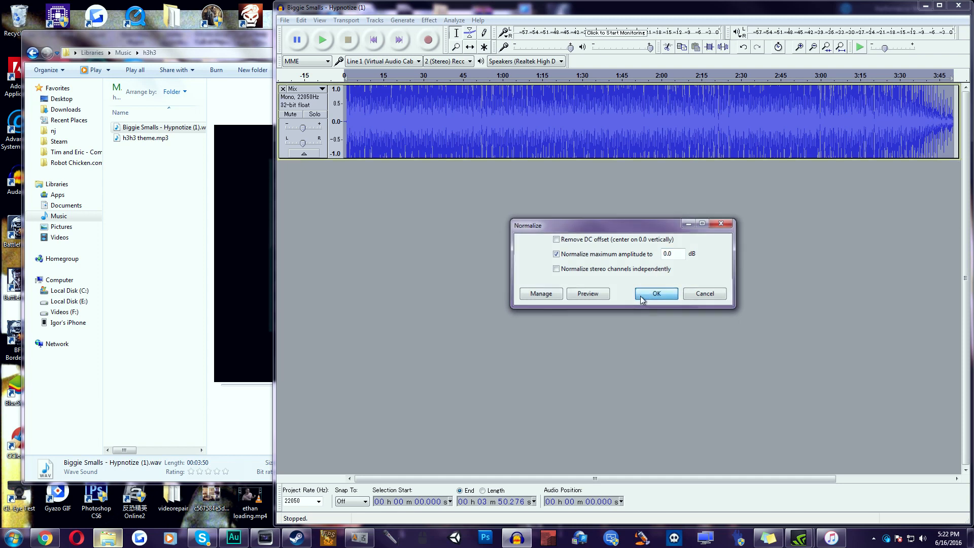
{"action": "left_click", "coordinate": [655, 293]}
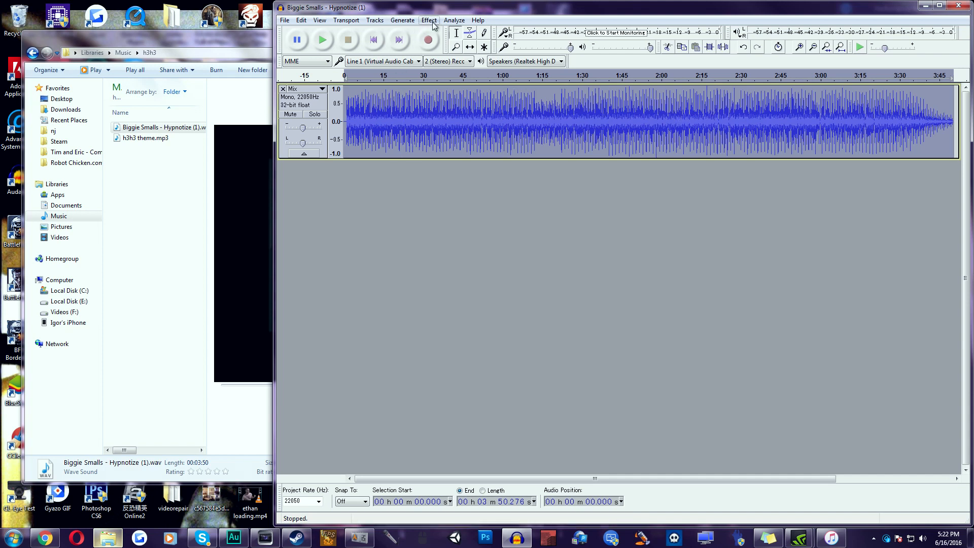
- Apply Bass and Treble with treble at 5.1 dB, then play back the song
{"action": "left_click", "coordinate": [428, 20]}
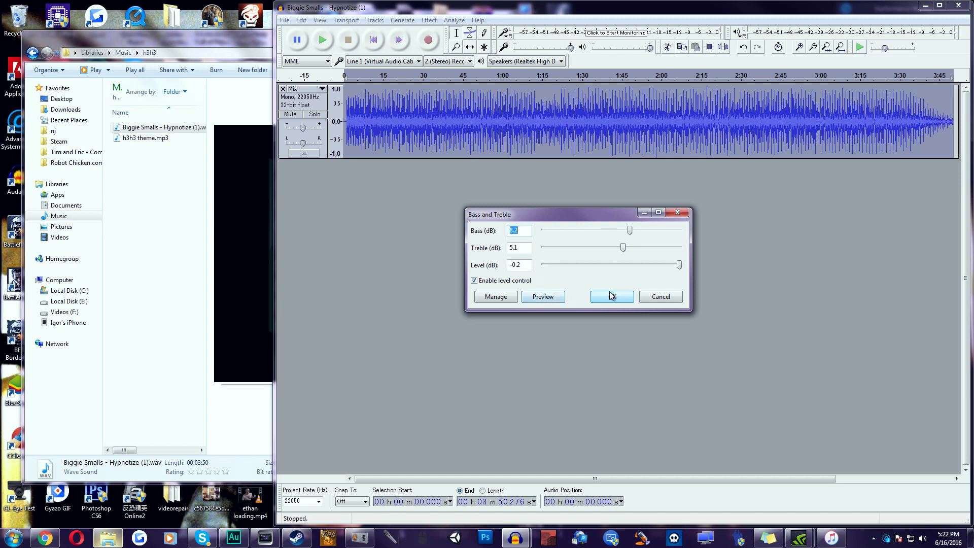
{"action": "left_click", "coordinate": [610, 296]}
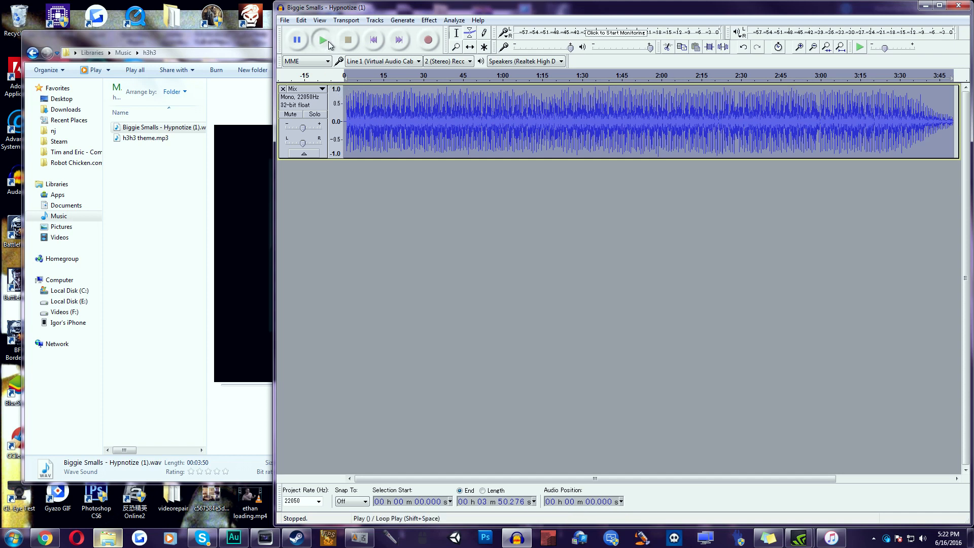
{"action": "left_click", "coordinate": [322, 39]}
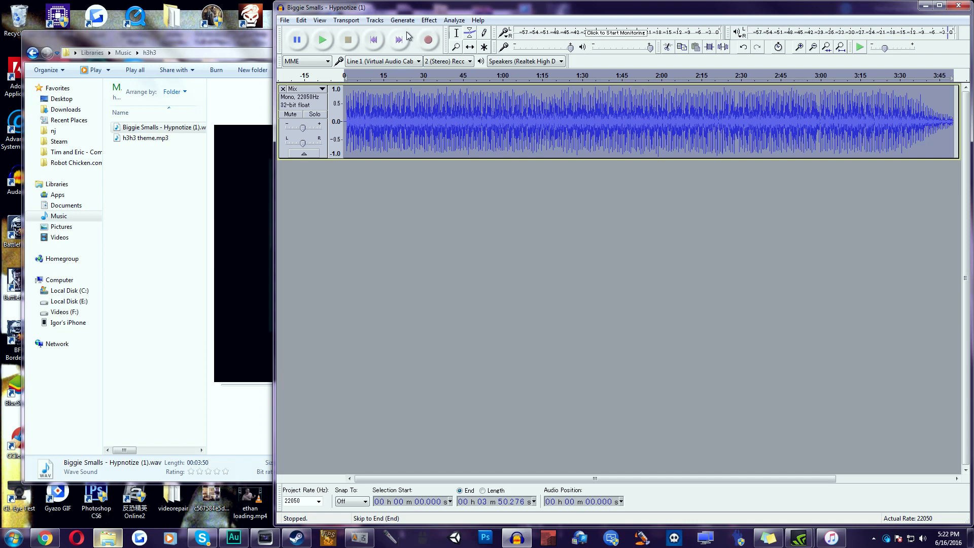
{"action": "mouse_move", "coordinate": [398, 39]}
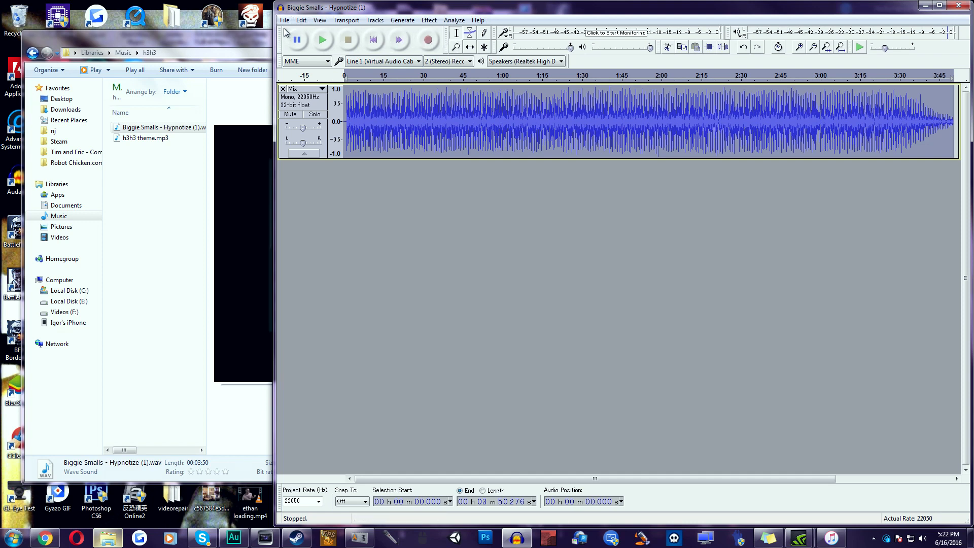
- Export the song as a WAV into My Music > Soundboard > youtube
{"action": "left_click", "coordinate": [284, 21]}
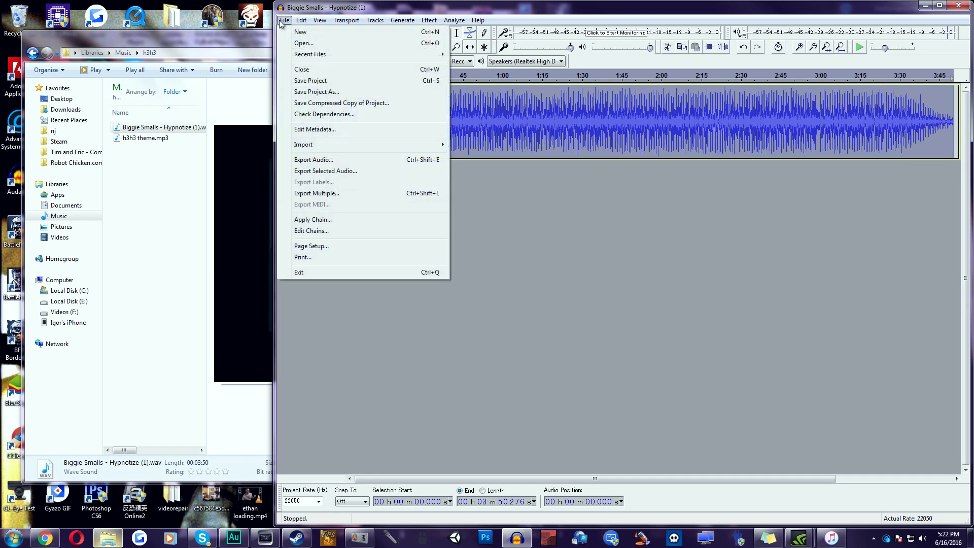
{"action": "left_click", "coordinate": [313, 159]}
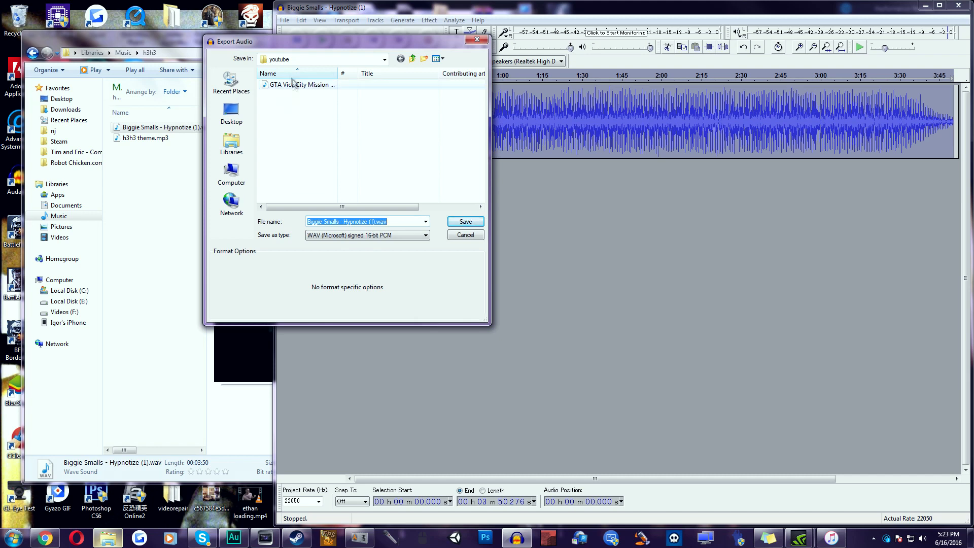
{"action": "left_click", "coordinate": [411, 59]}
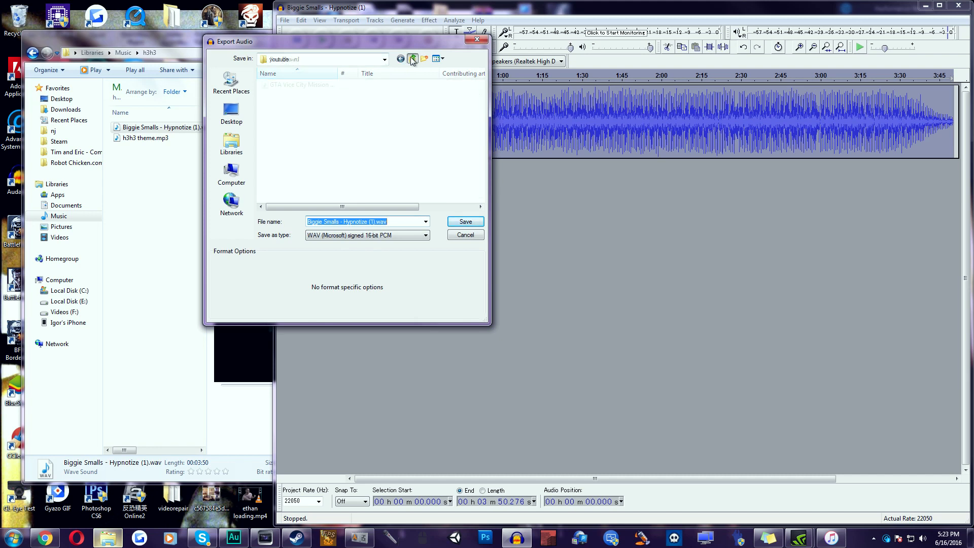
{"action": "left_click", "coordinate": [412, 59]}
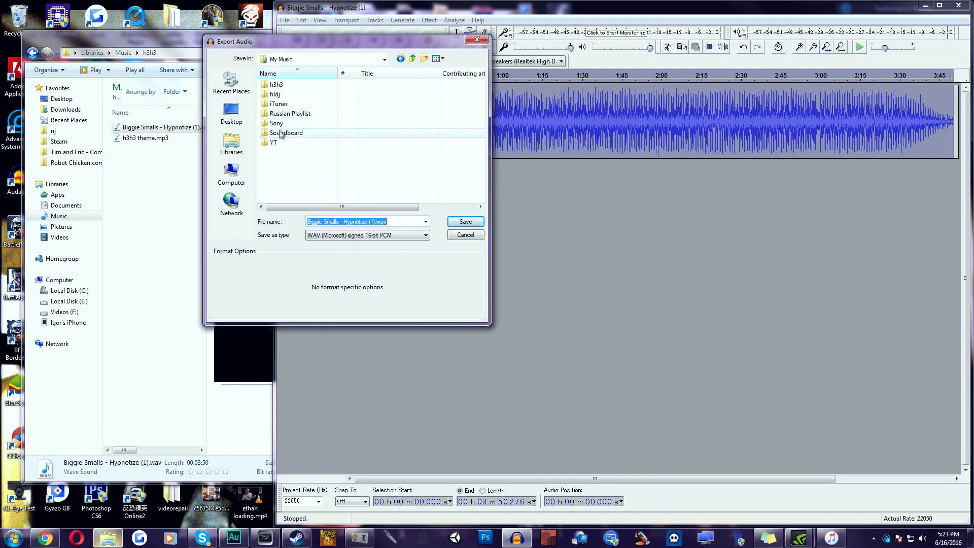
{"action": "double_click", "coordinate": [287, 131]}
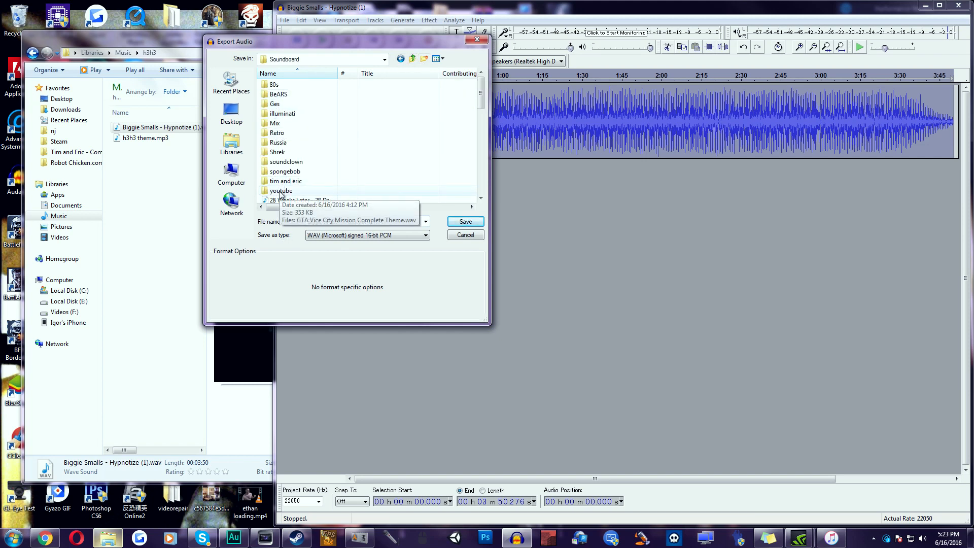
{"action": "double_click", "coordinate": [281, 190]}
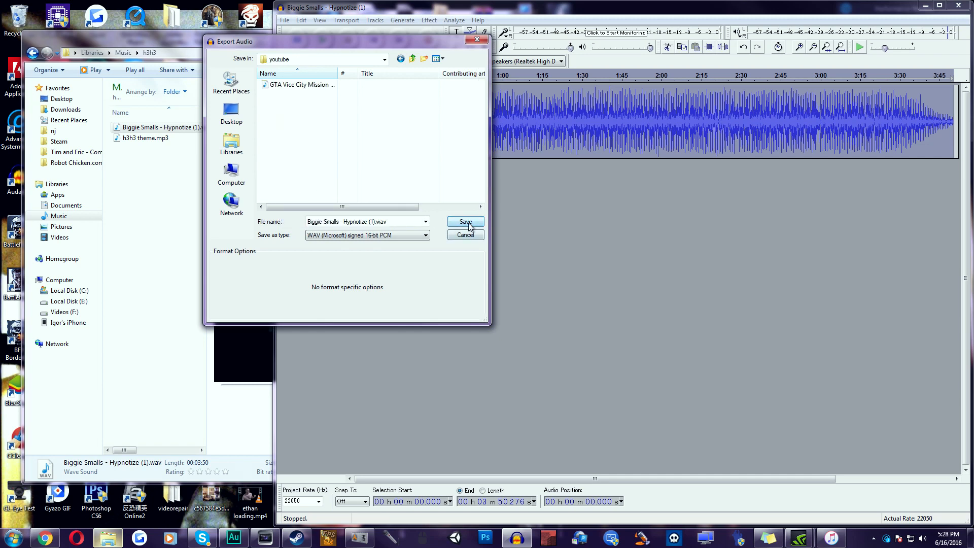
{"action": "left_click", "coordinate": [464, 222]}
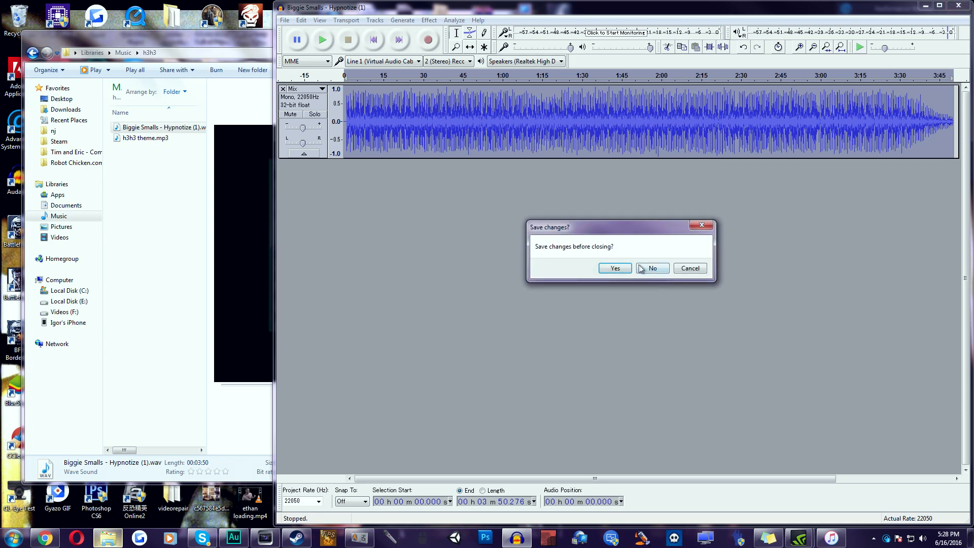
- Close the Audacity project without saving changes
{"action": "left_click", "coordinate": [650, 268]}
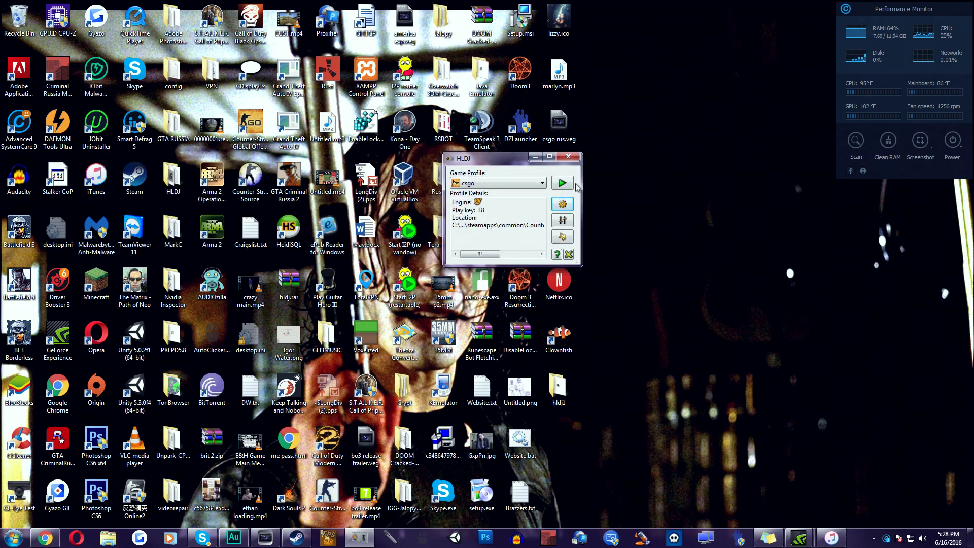
{"action": "mouse_move", "coordinate": [562, 181]}
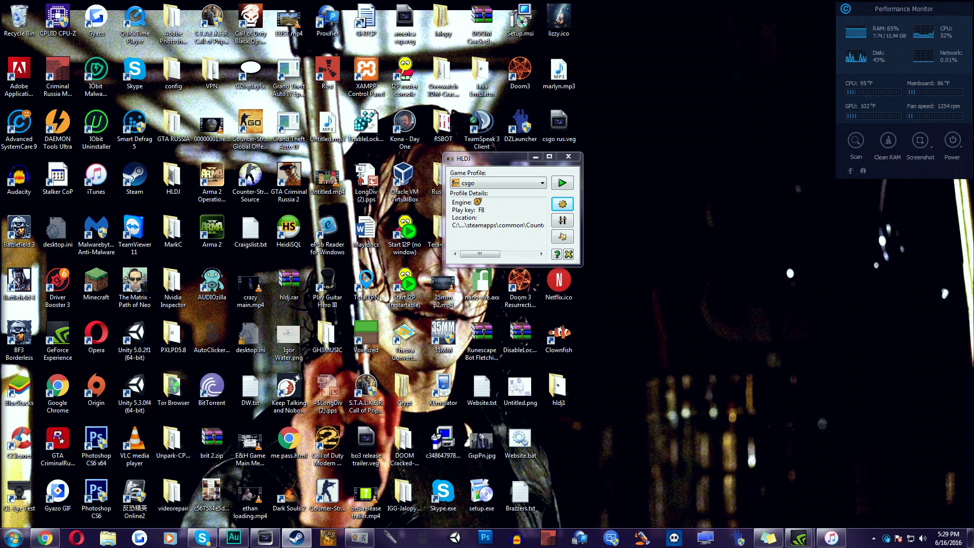
{"action": "mouse_move", "coordinate": [626, 226]}
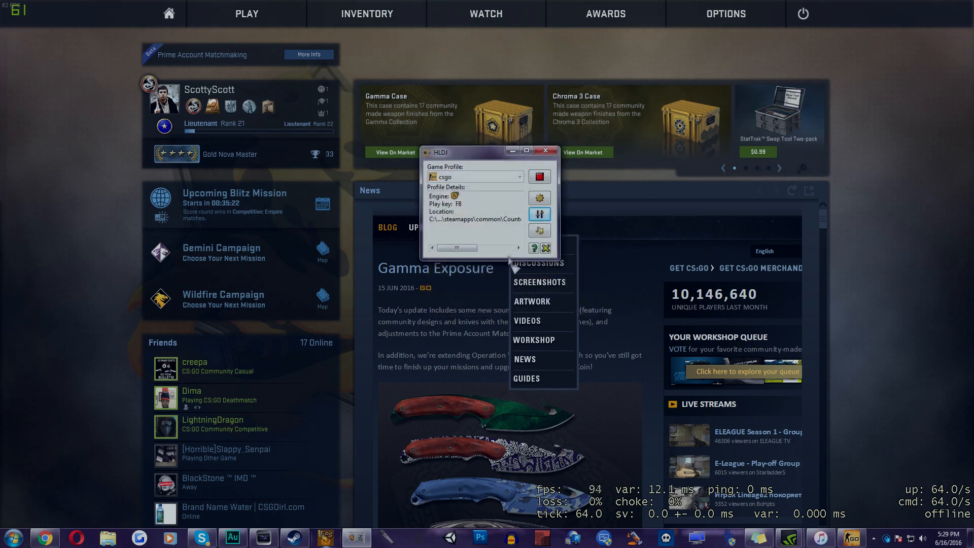
- Review HLDJ's Start-Up options and close the Options window
{"action": "left_click", "coordinate": [539, 198]}
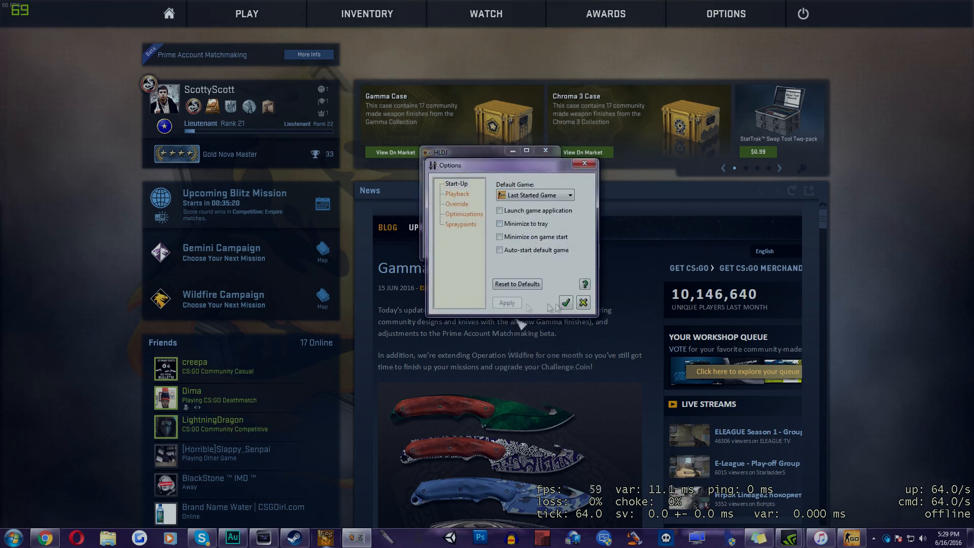
{"action": "left_click", "coordinate": [499, 210]}
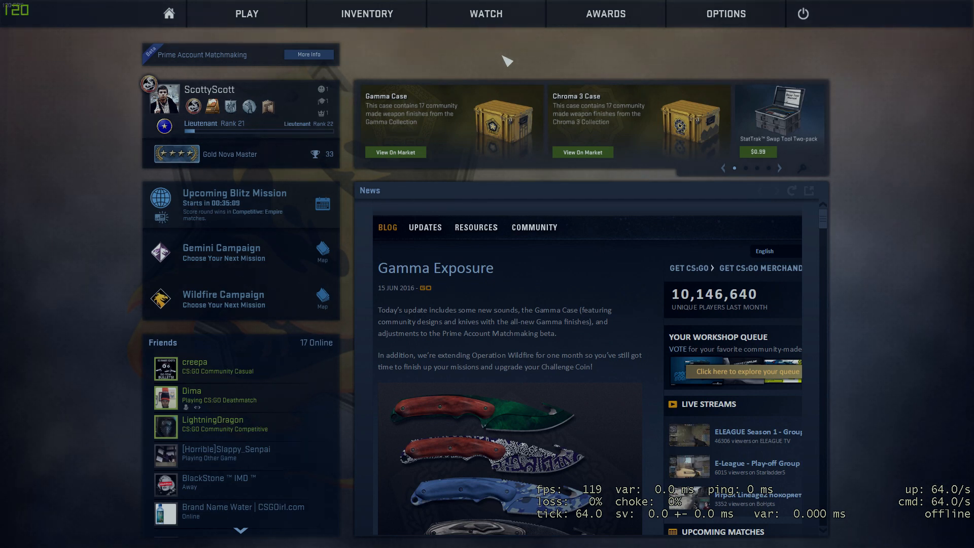
- Enter exec autoexec in the developer console to load HLDJ's commands
{"action": "scroll", "scroll_direction": "down", "scroll_amount": 3}
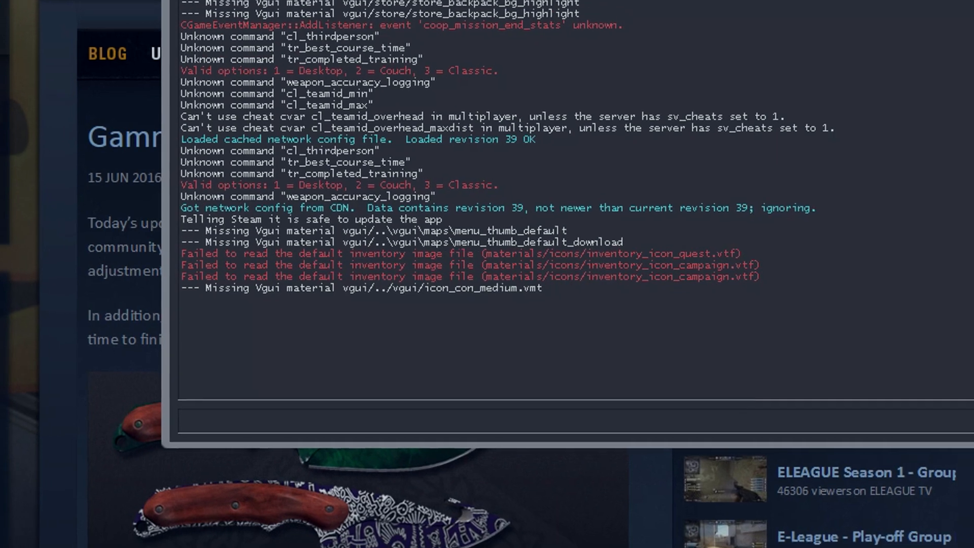
{"action": "type", "text": "exec autoexec"}
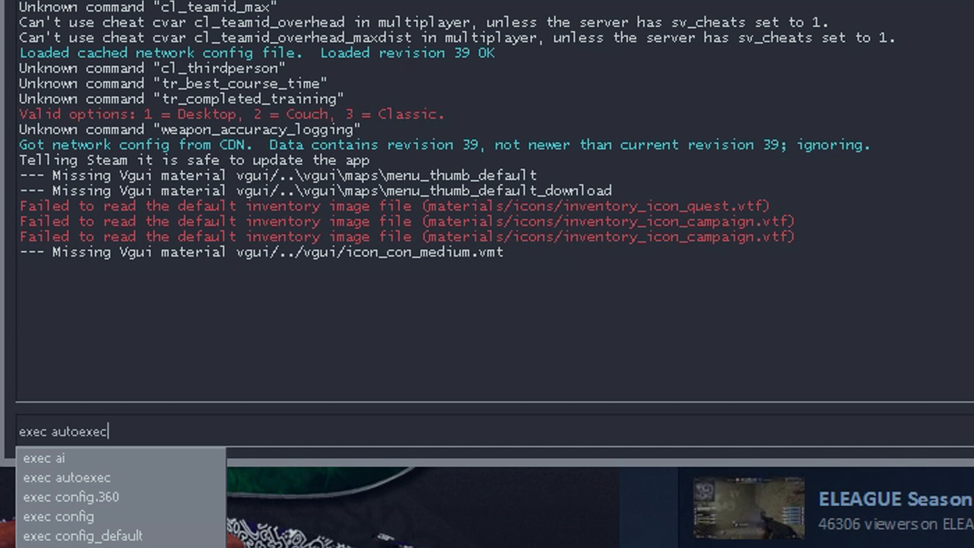
{"action": "mouse_move", "coordinate": [74, 491]}
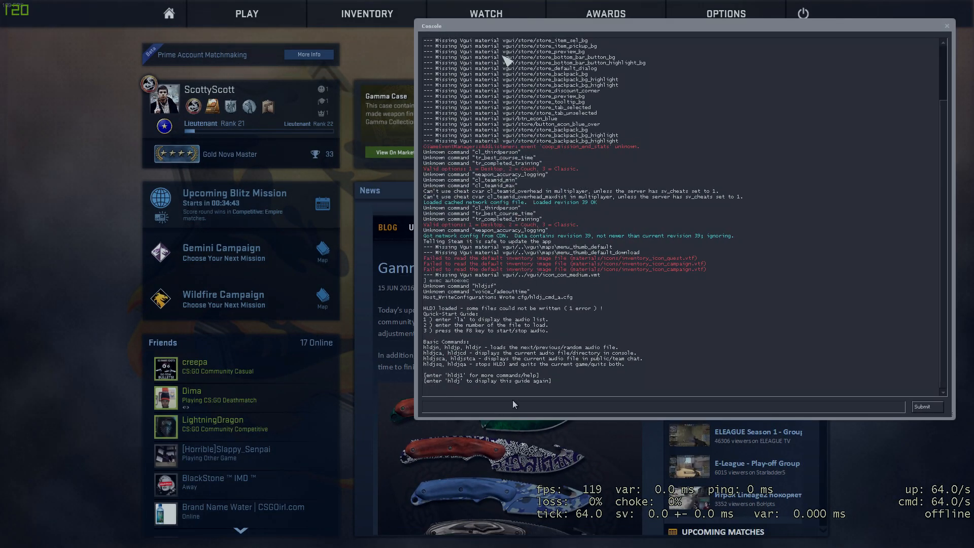
- List audio with la, choose folder 14 (youtube), list its tracks, then close the console
{"action": "type", "text": "la"}
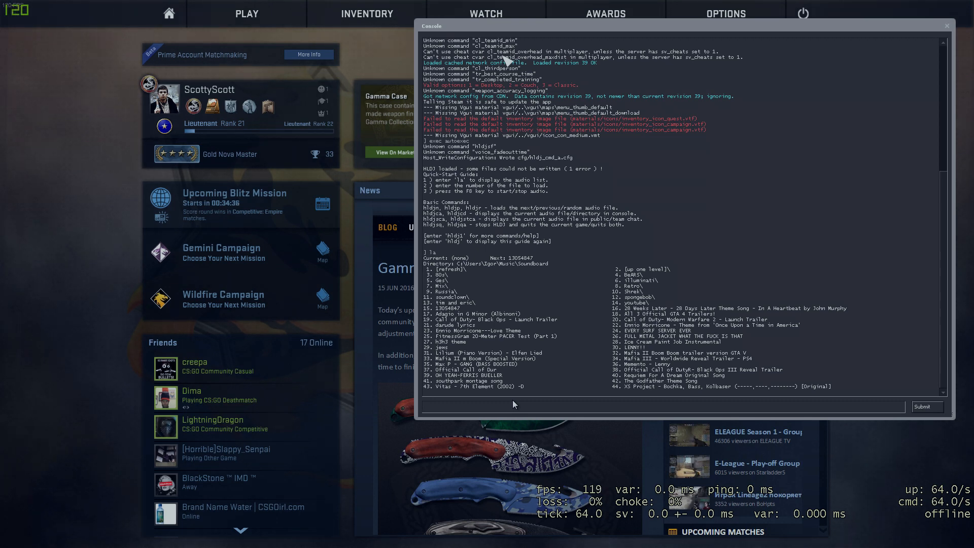
{"action": "type", "text": "14"}
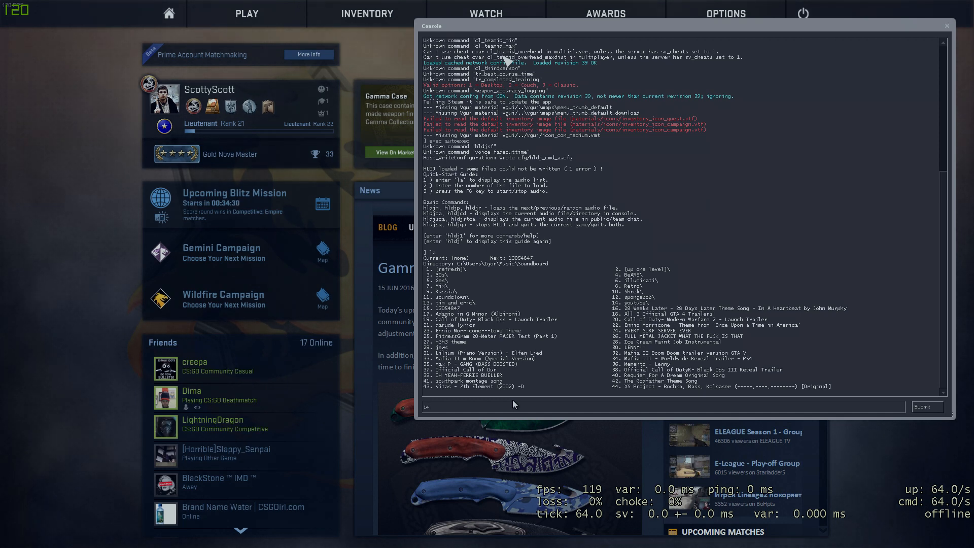
{"action": "type", "text": "la"}
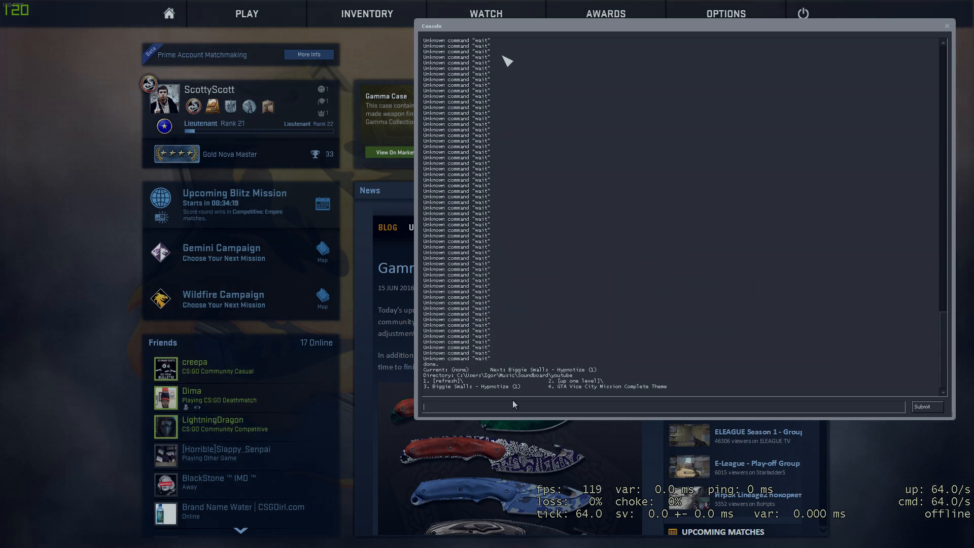
{"action": "left_click", "coordinate": [245, 14]}
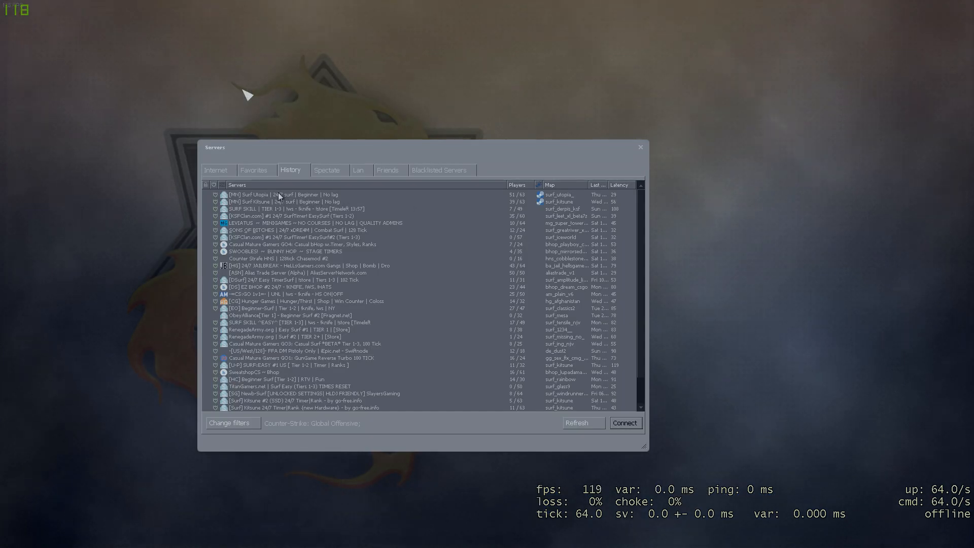
- Connect to a recently played surf server from the History tab
{"action": "left_click", "coordinate": [625, 423]}
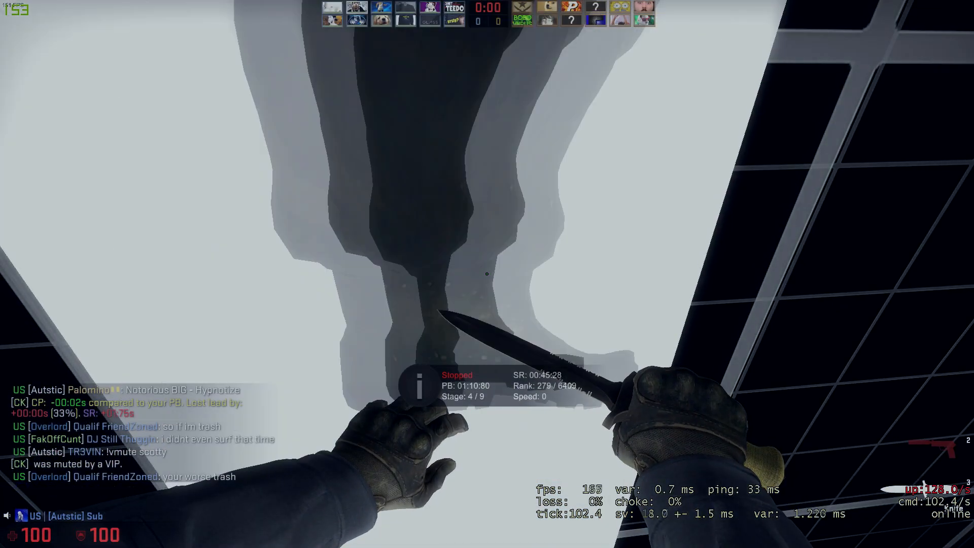
{"action": "key", "text": "Escape"}
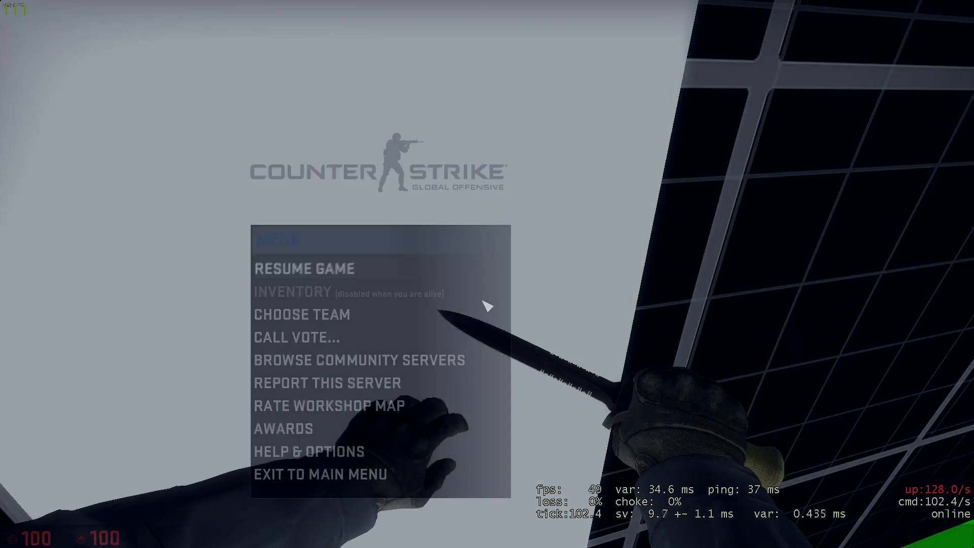
{"action": "left_click", "coordinate": [321, 474]}
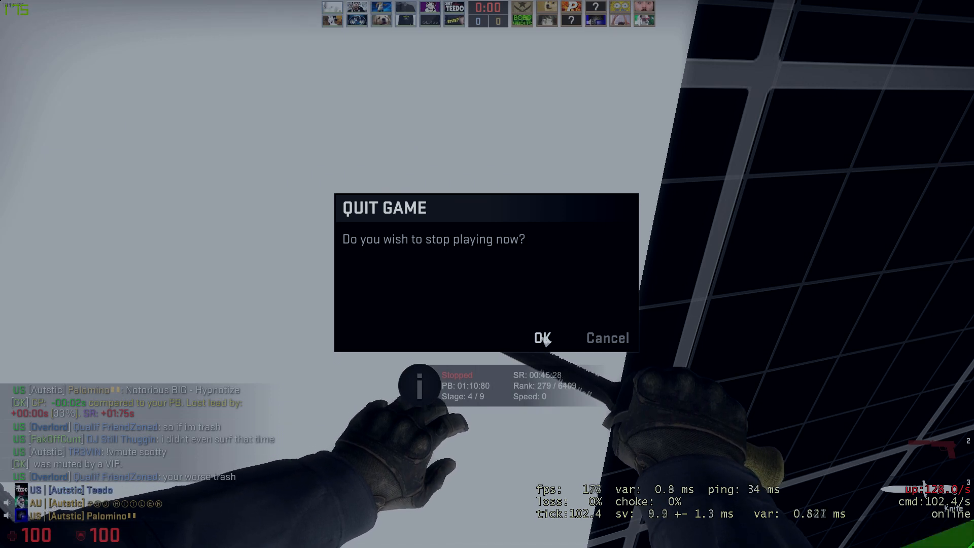
{"action": "left_click", "coordinate": [605, 338]}
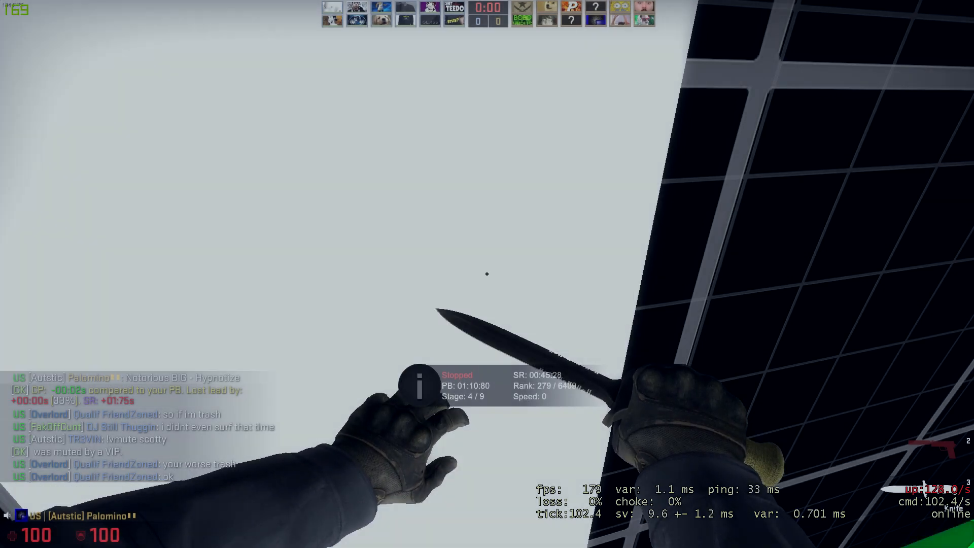